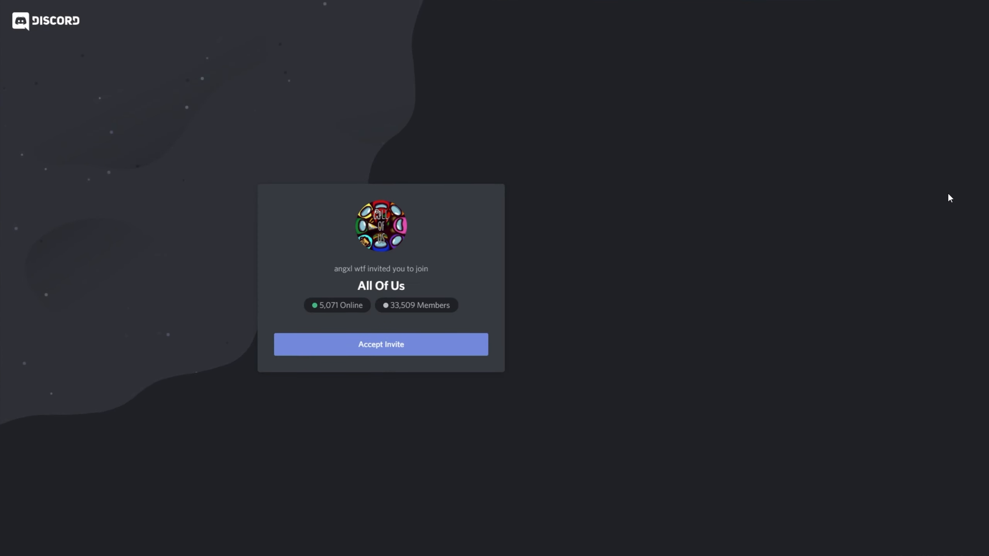
- Accept the All Of Us server invite and view the mod-download channel with Launchpad.zip
left_click(381, 344)
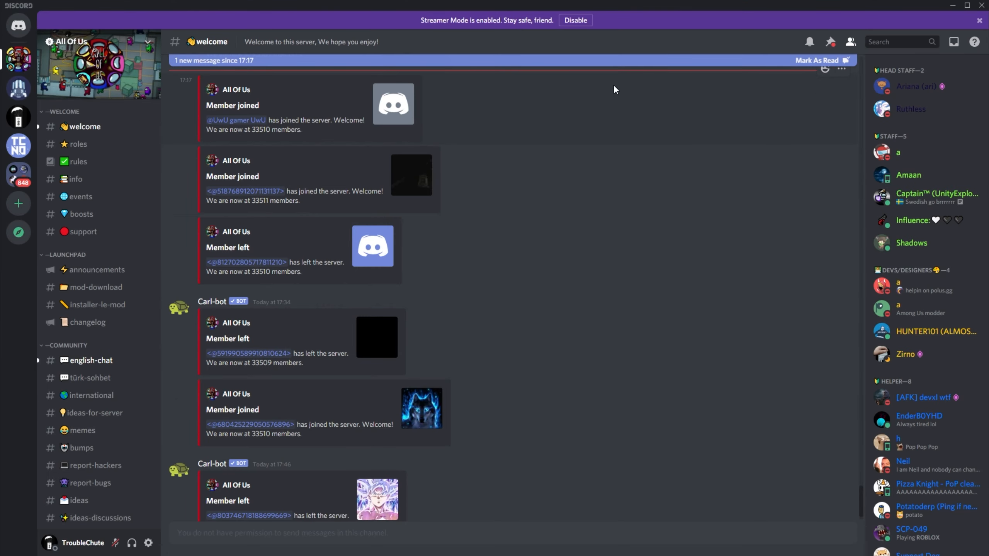
mouse_move(473, 120)
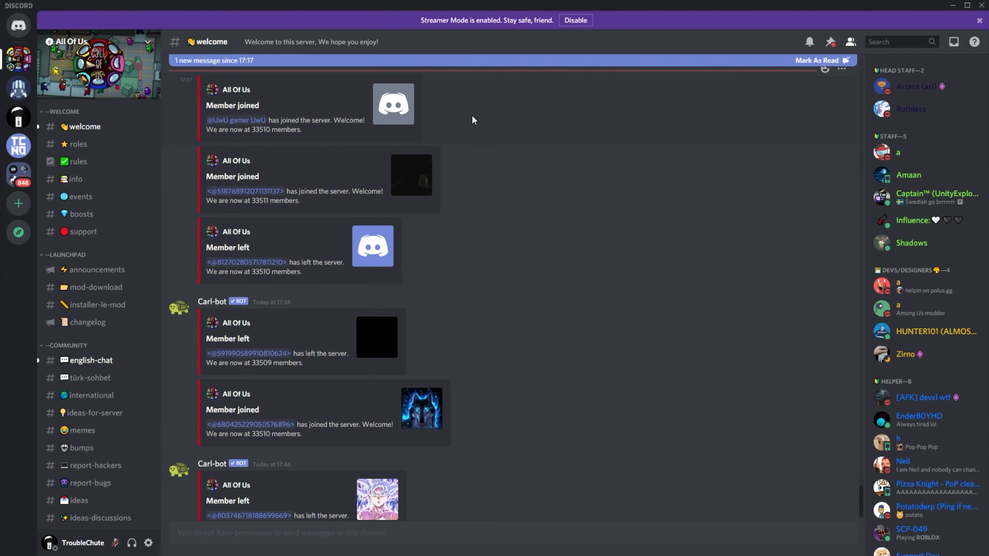
mouse_move(96, 286)
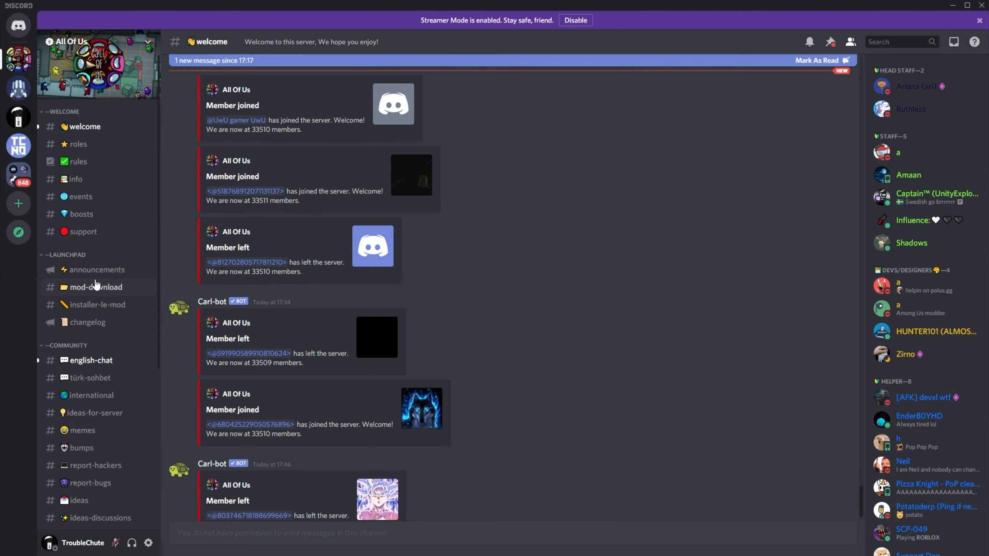
left_click(97, 287)
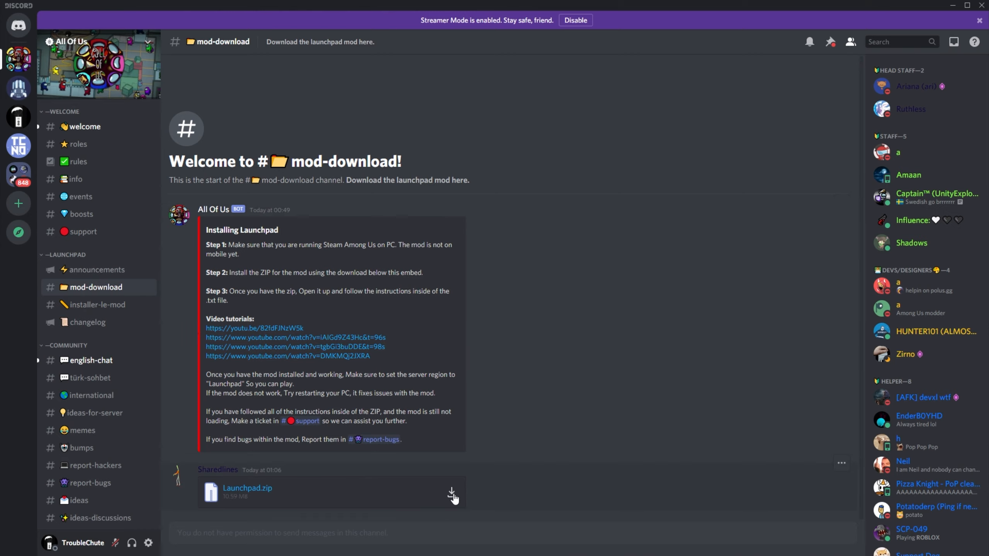
mouse_move(364, 503)
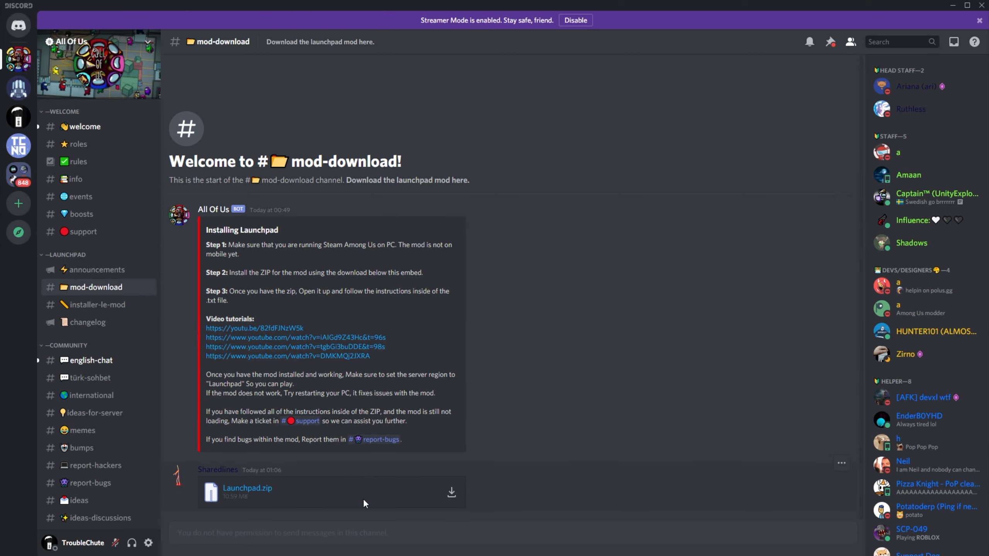
mouse_move(310, 496)
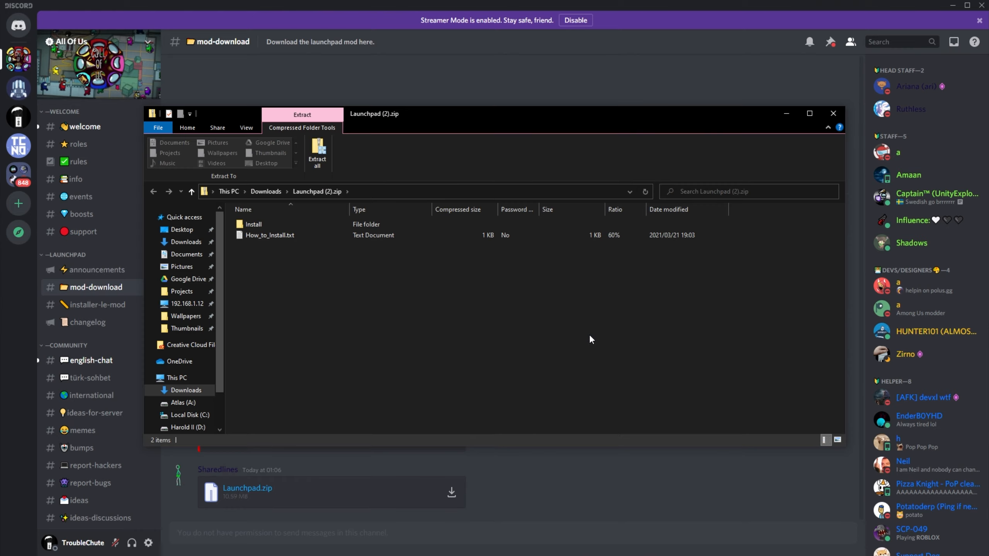
- Read How_to_Install.txt from the Launchpad zip in Notepad, close it, and enter the Install folder
double_click(270, 235)
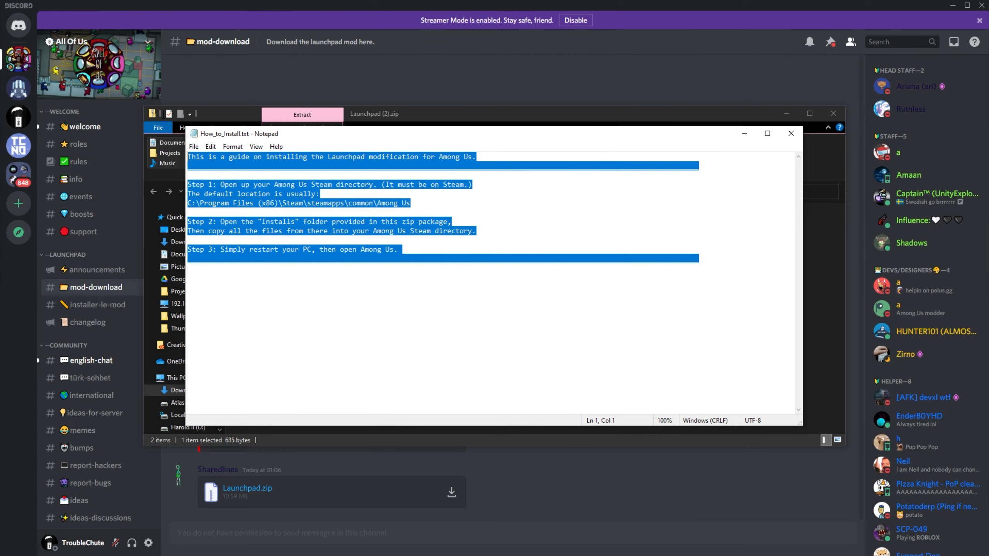
left_click(434, 277)
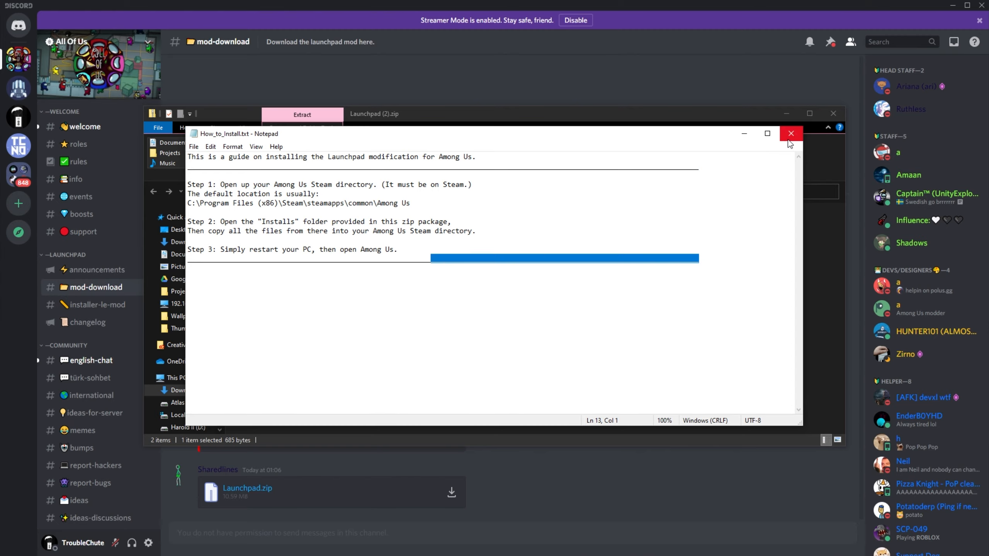
left_click(791, 133)
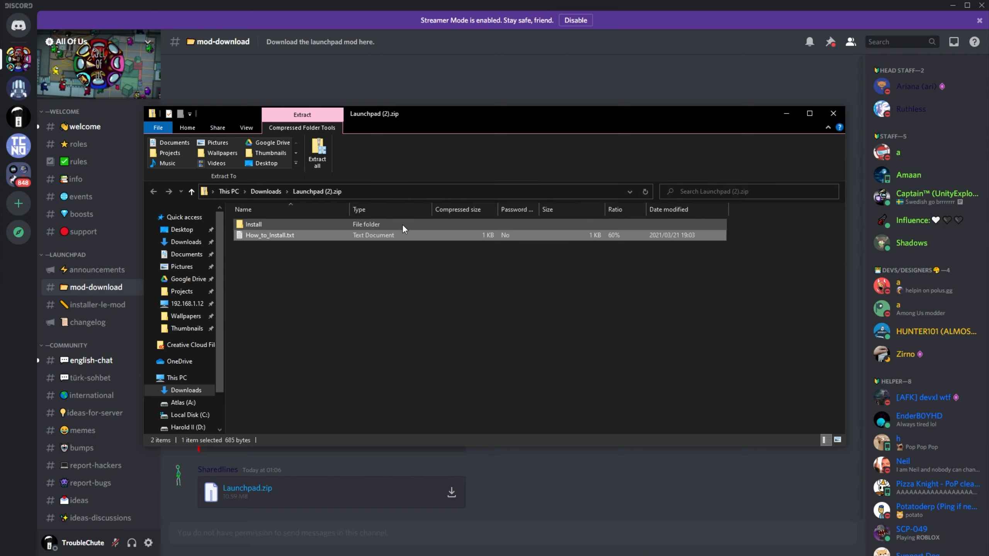
double_click(253, 224)
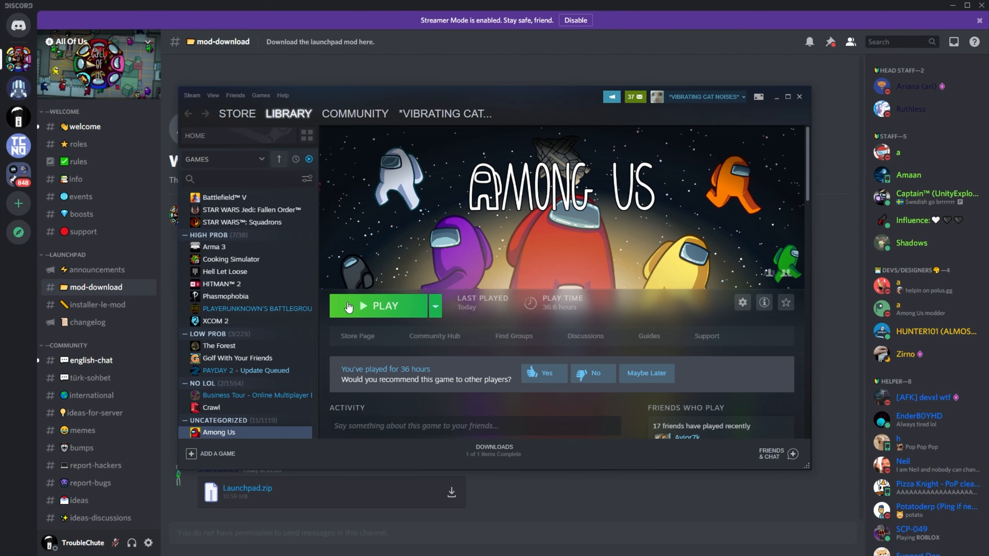
- Launch Among Us from the Steam library to check it reports v2021.3.5s
left_click(376, 306)
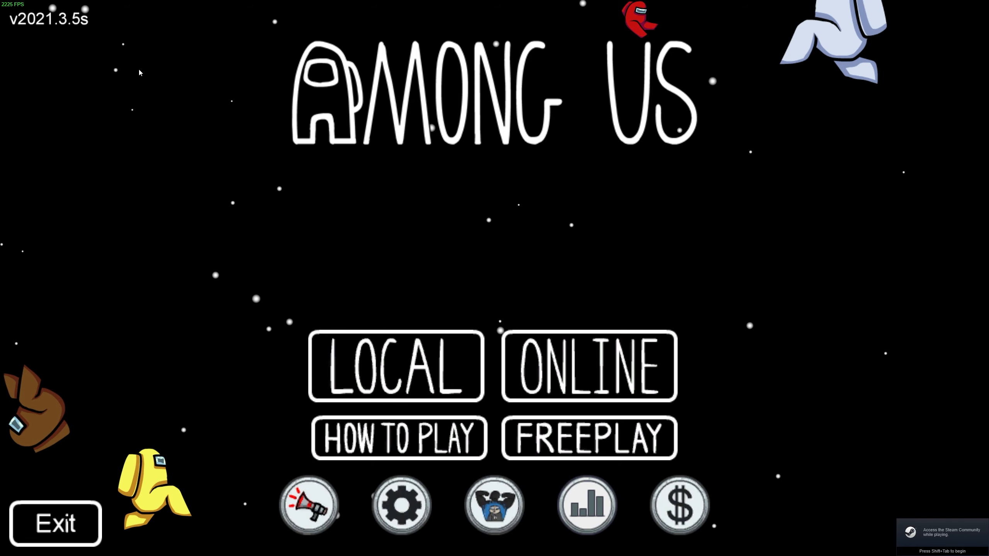
mouse_move(22, 37)
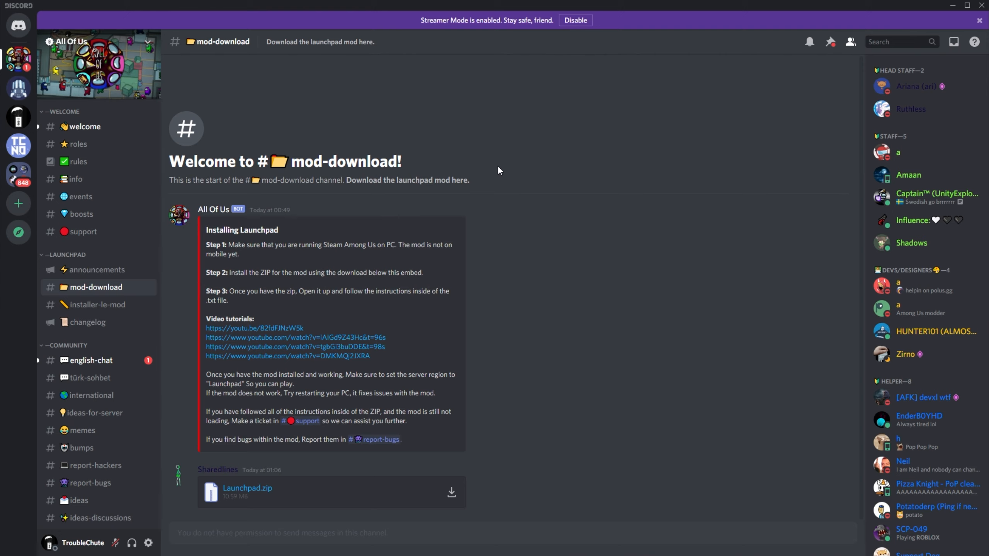
- Find Apollo's downgrade announcement and highlight its .NET Core 2 requirement line
left_click(97, 269)
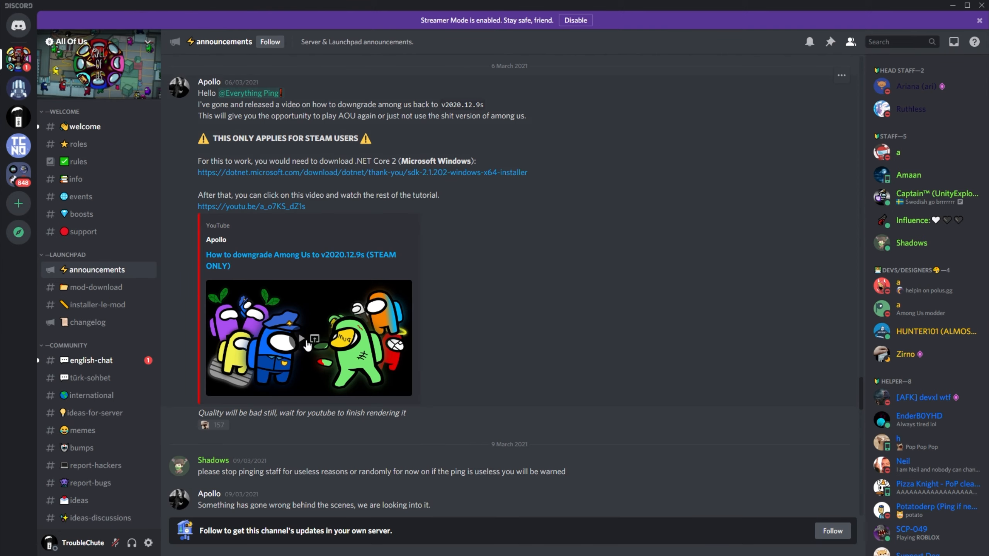
scroll("up", 3)
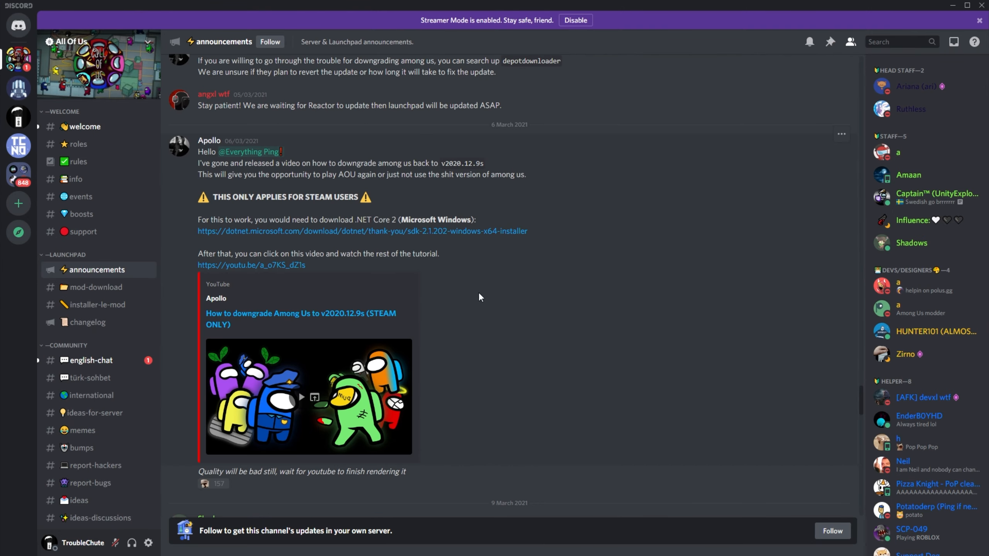
scroll("down", 3)
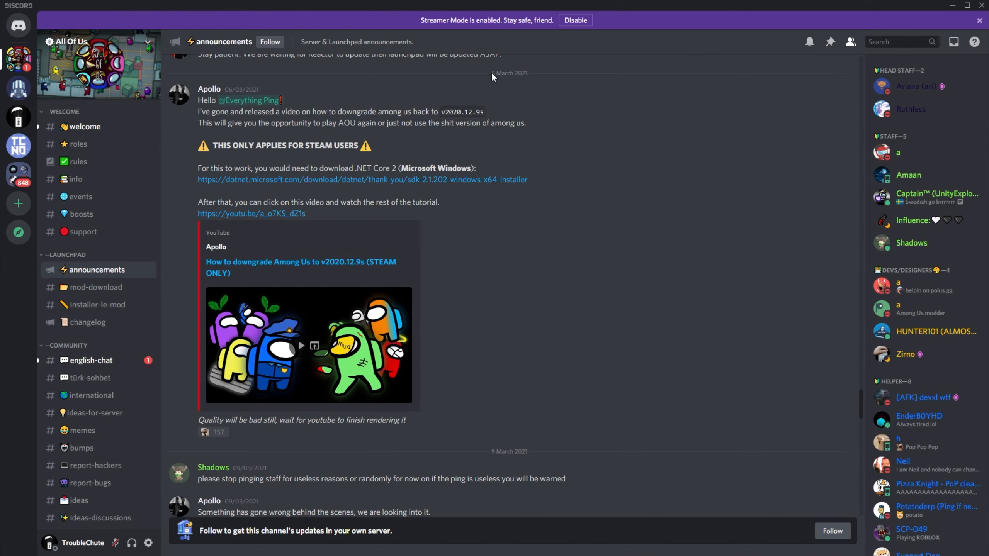
mouse_move(383, 100)
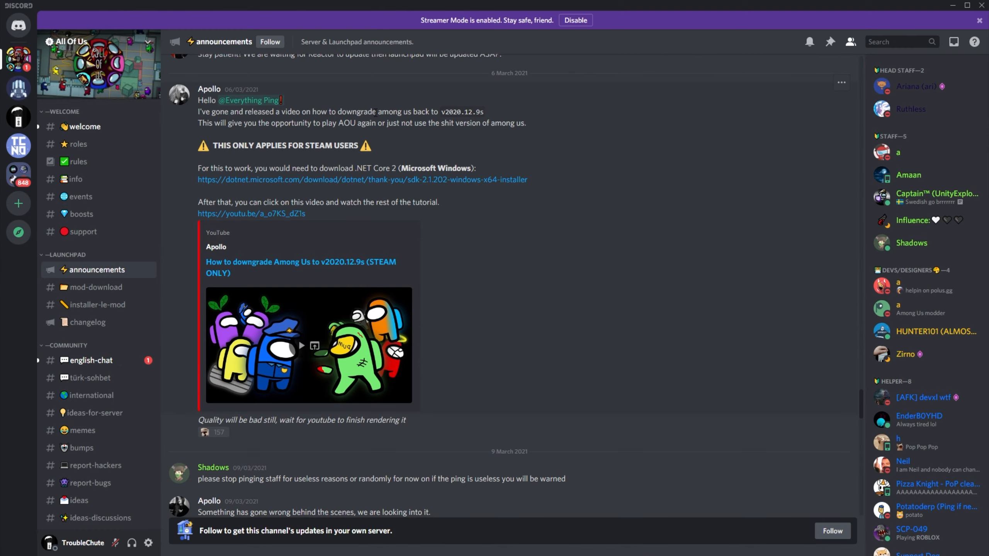
double_click(450, 111)
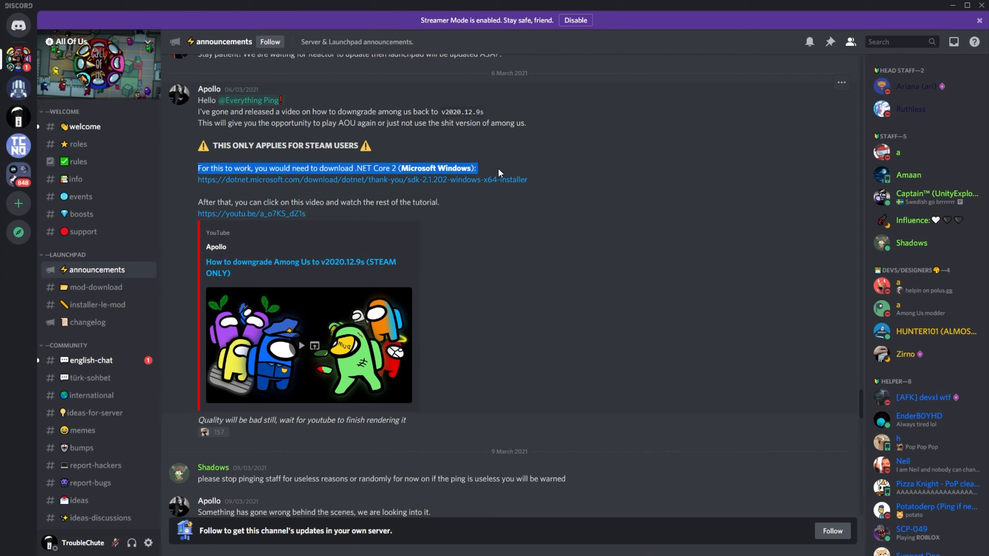
mouse_move(499, 180)
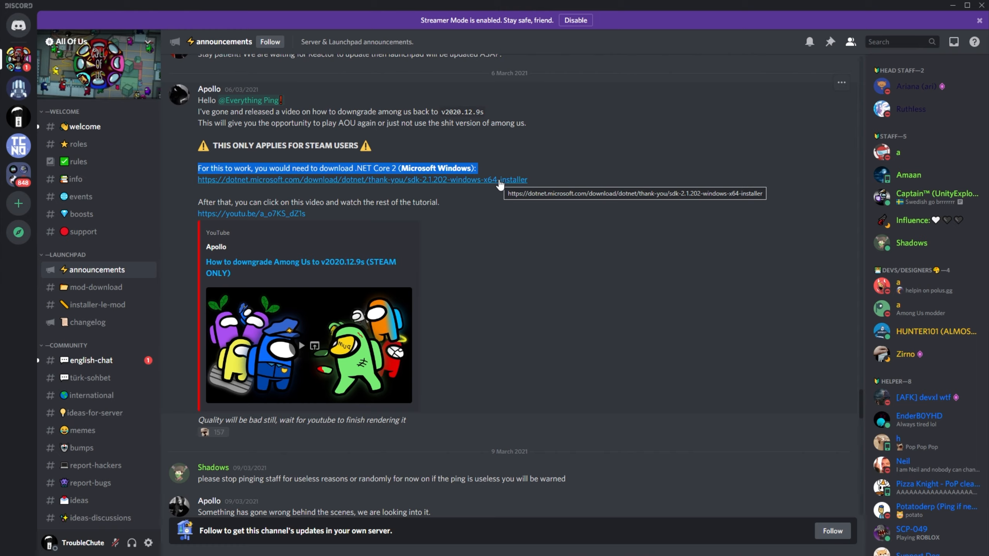
mouse_move(297, 214)
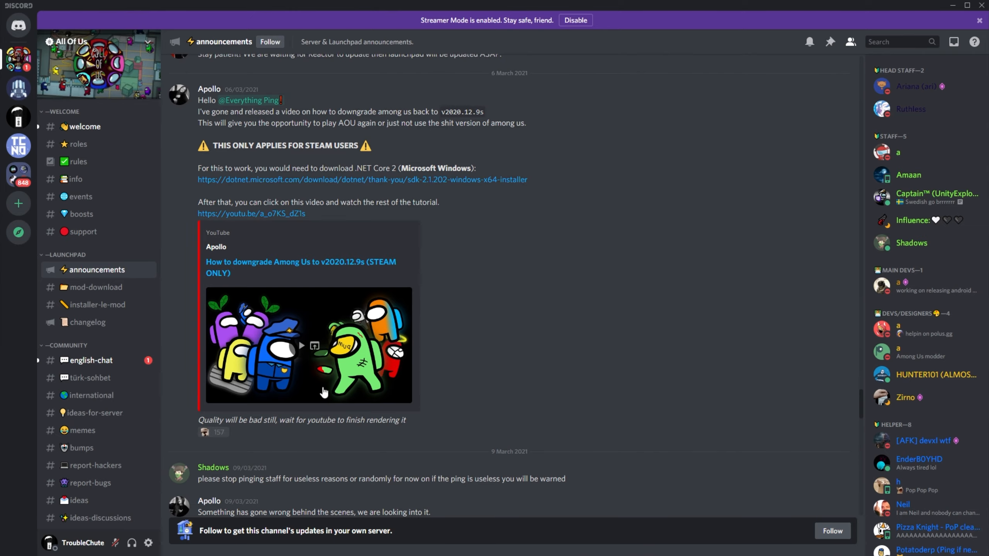
mouse_move(505, 299)
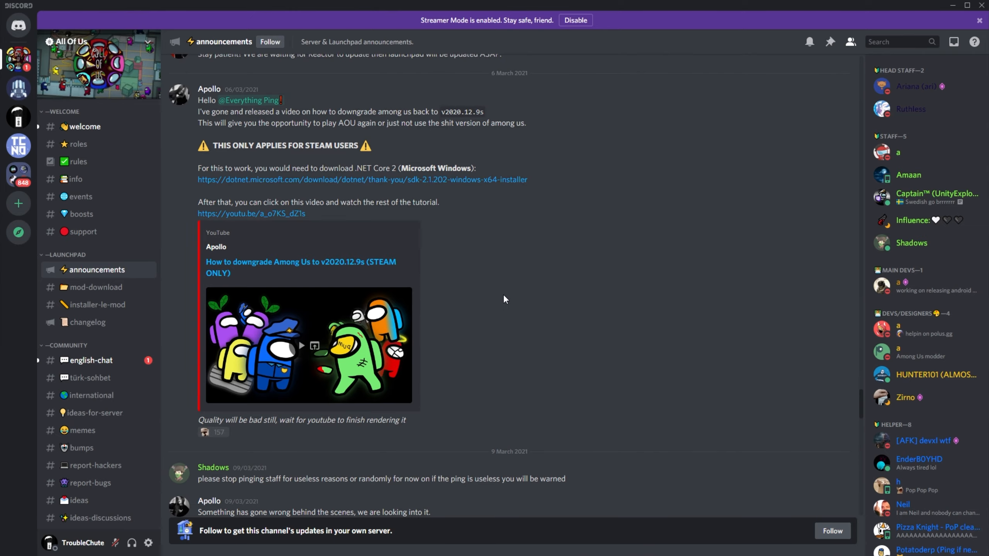
- Download dotnet-sdk-2.1.202-win-x64.exe from the link and start its installation
left_click(362, 179)
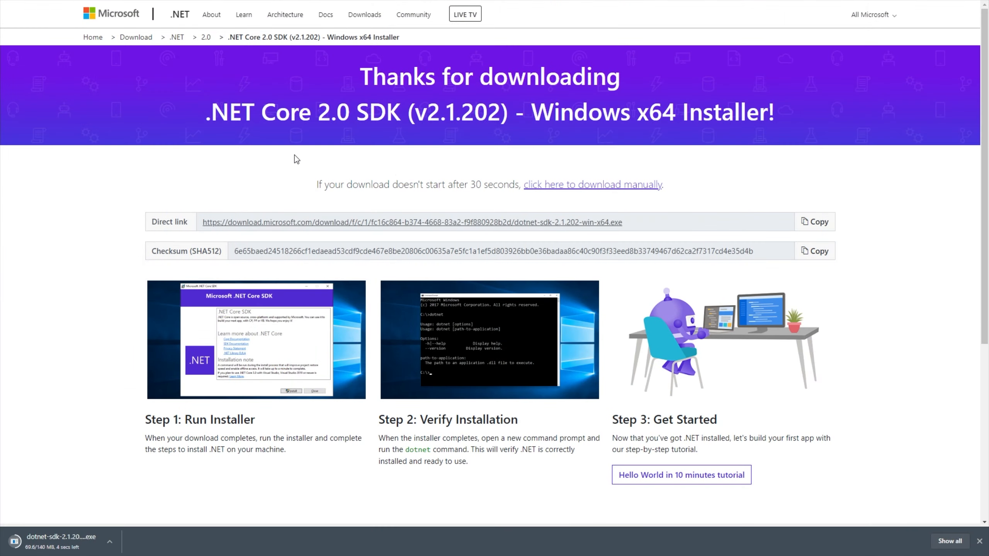
mouse_move(369, 143)
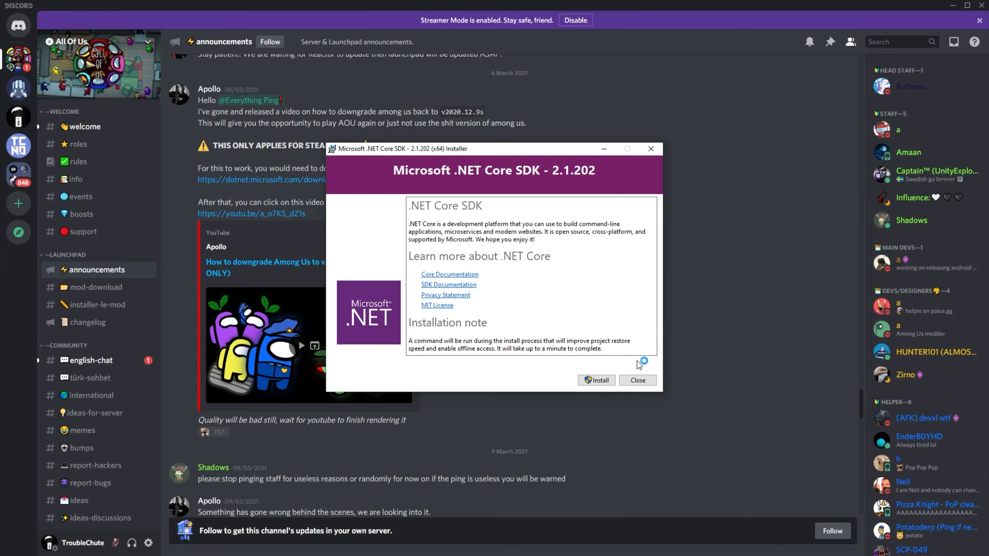
left_click(595, 381)
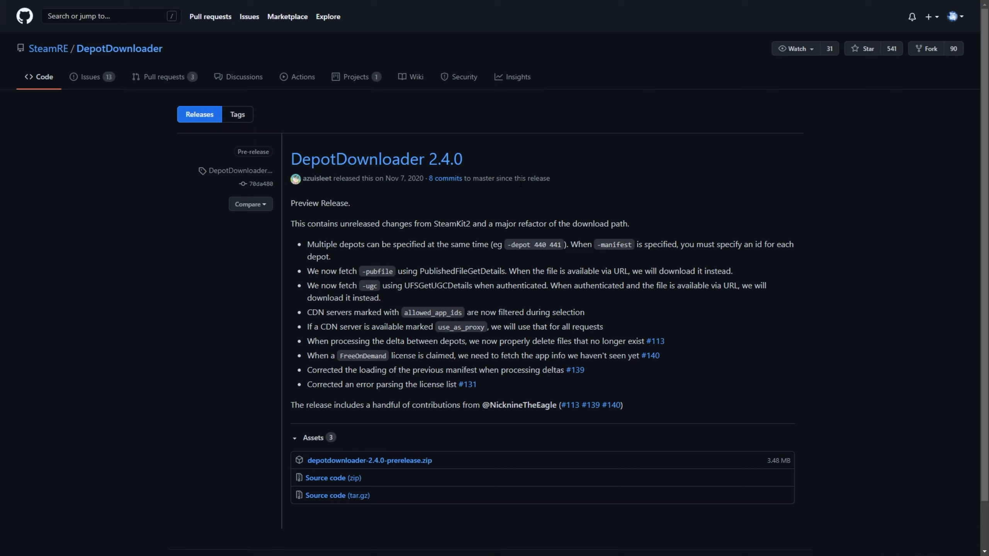
mouse_move(852, 198)
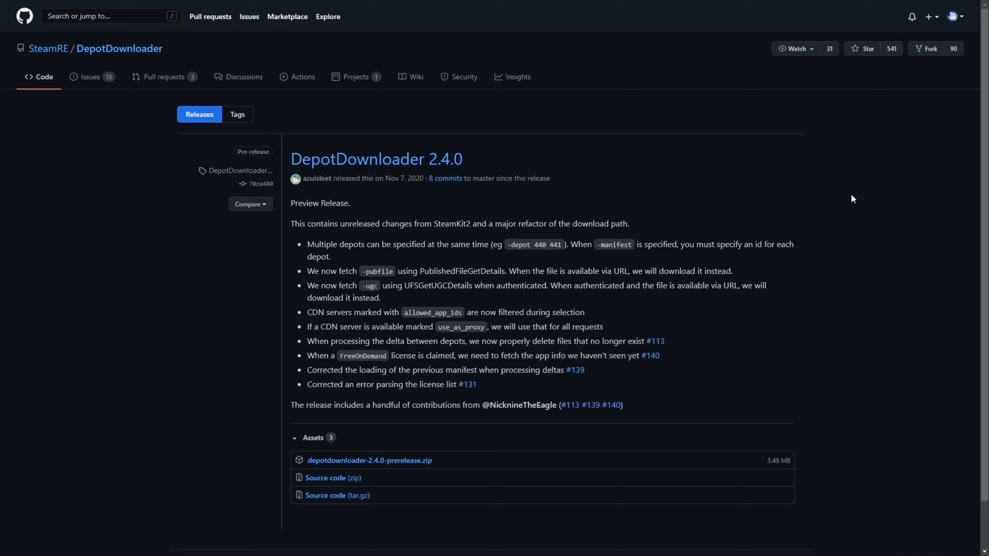
mouse_move(613, 207)
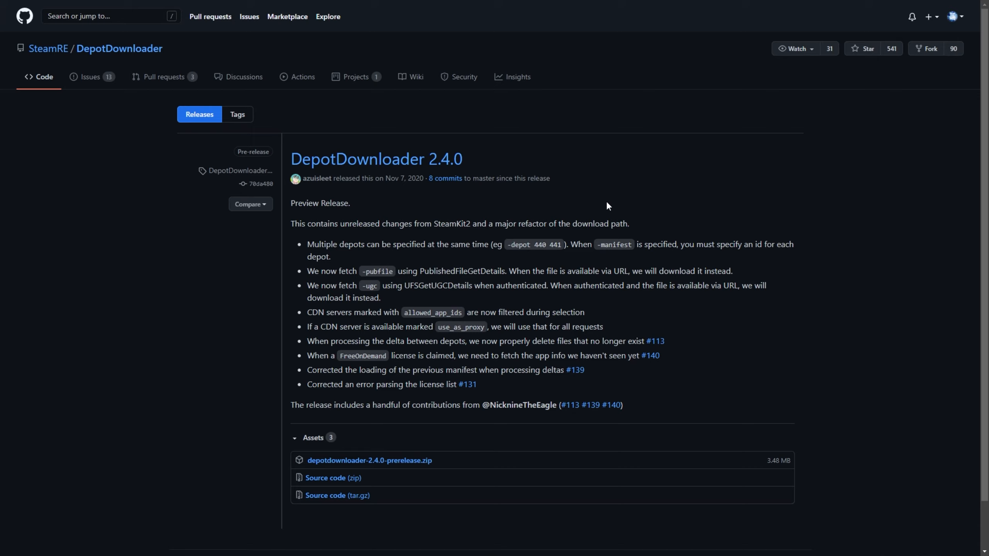
mouse_move(166, 69)
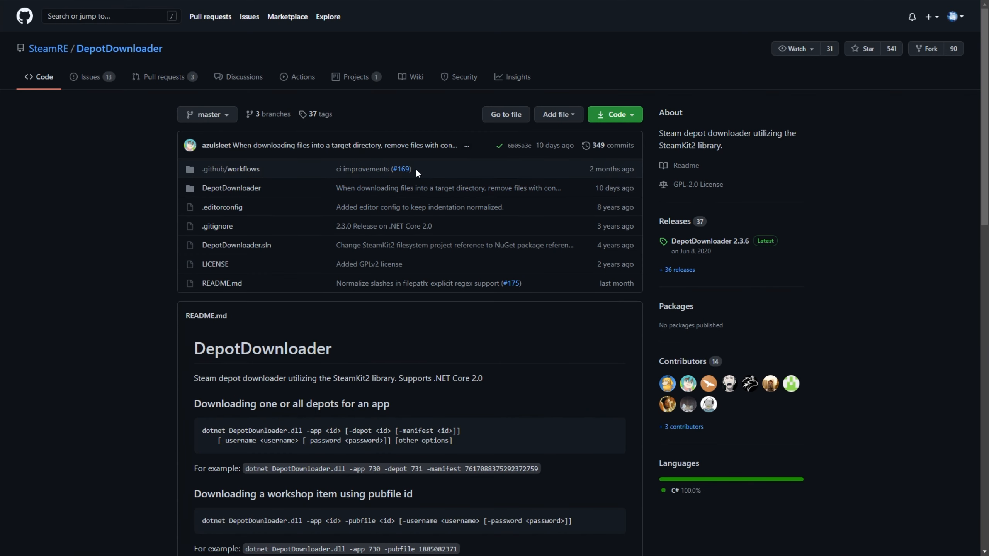
- Review DepotDownloader's depot usage syntax and download depotdownloader-2.4.0-prerelease.zip from Assets
scroll("down", 3)
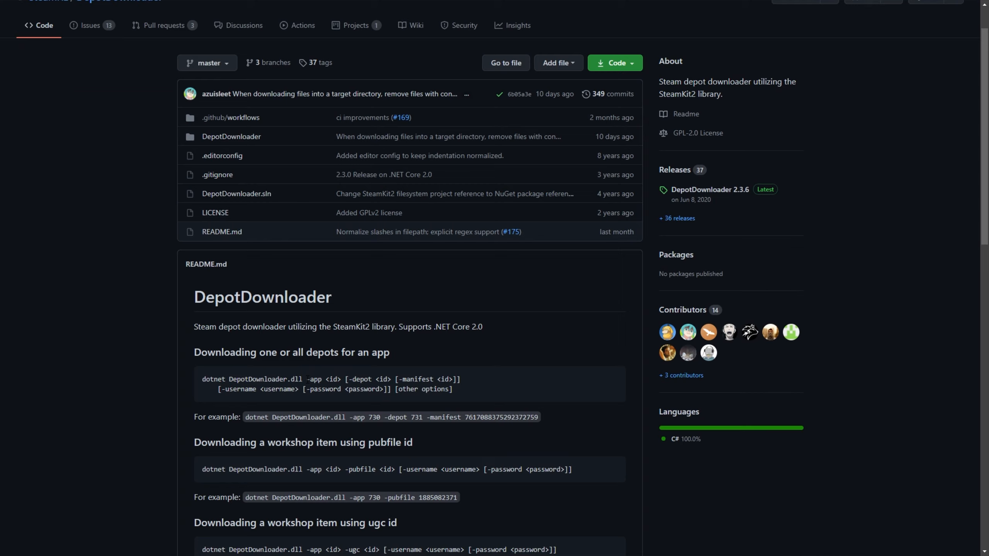
double_click(368, 380)
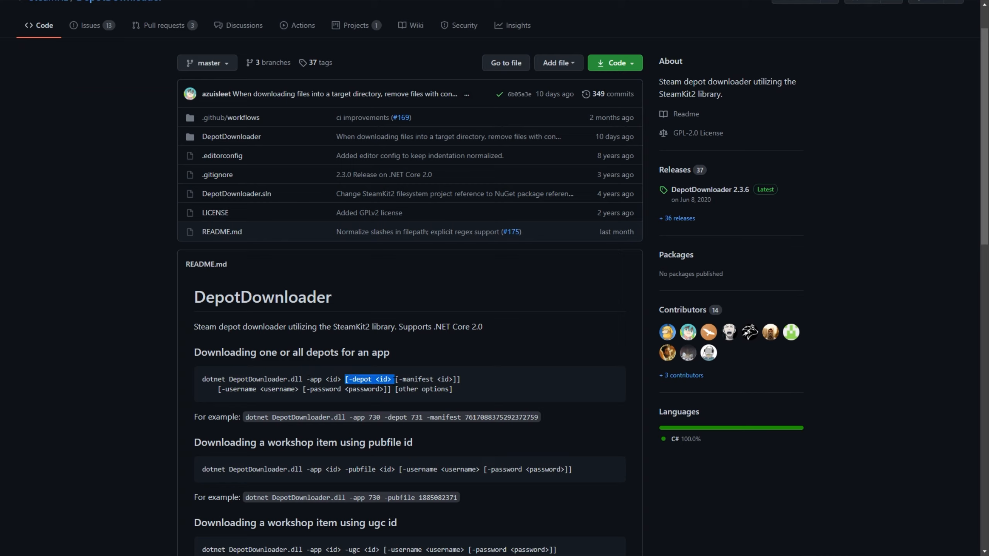
mouse_move(434, 416)
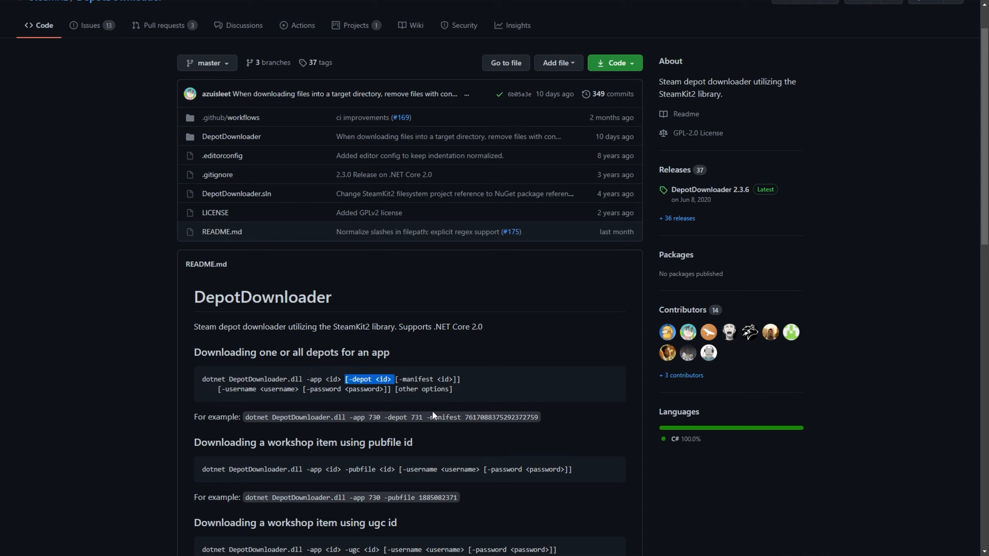
double_click(318, 390)
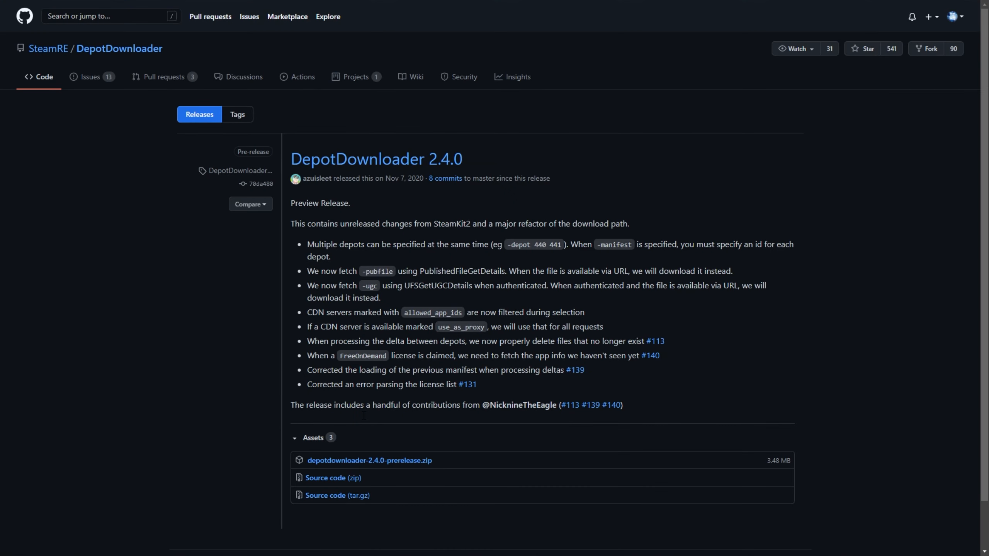
mouse_move(362, 418)
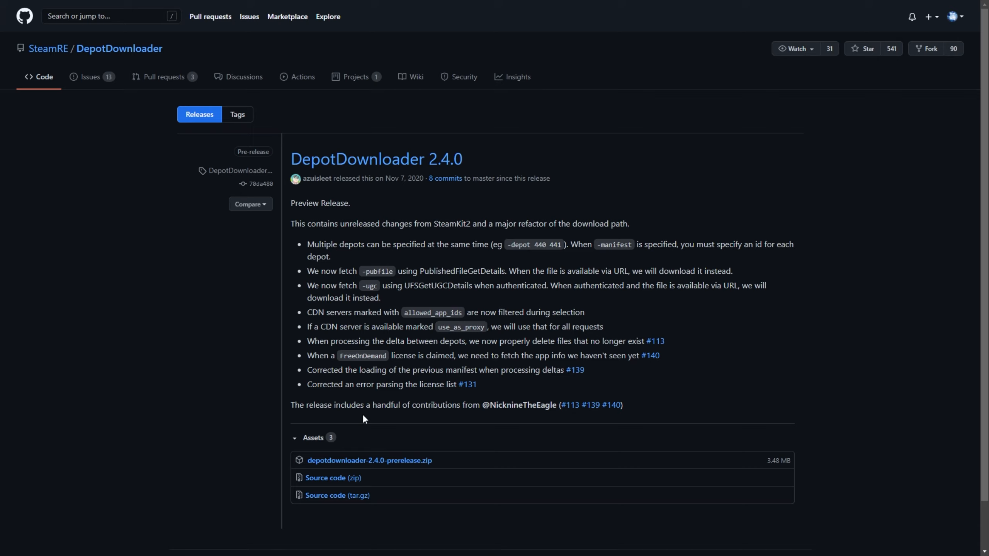
mouse_move(392, 456)
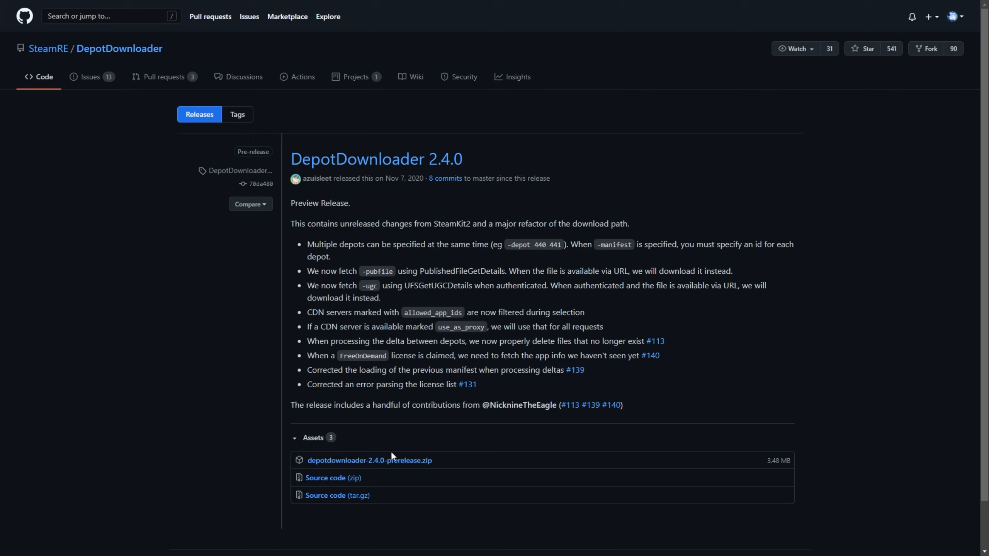
left_click(369, 459)
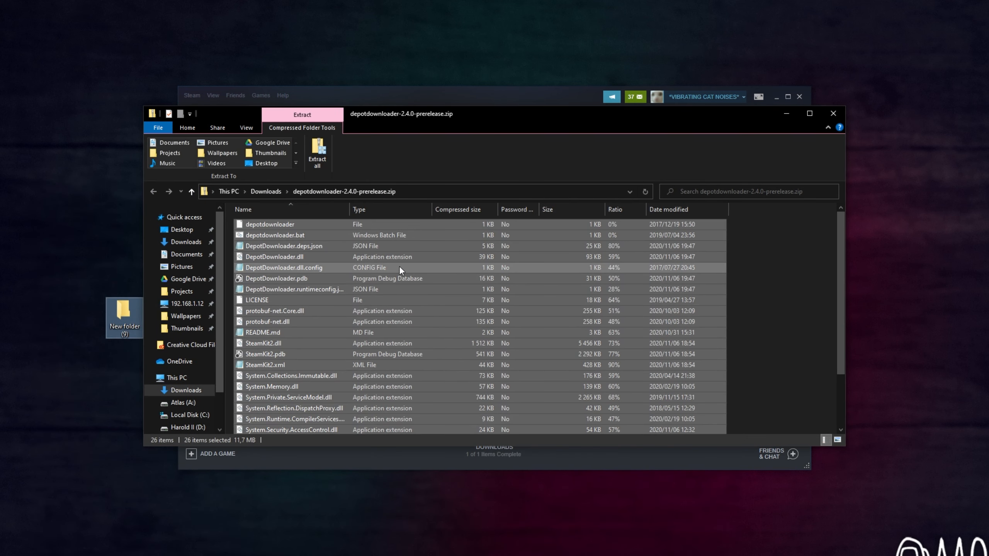
mouse_move(833, 113)
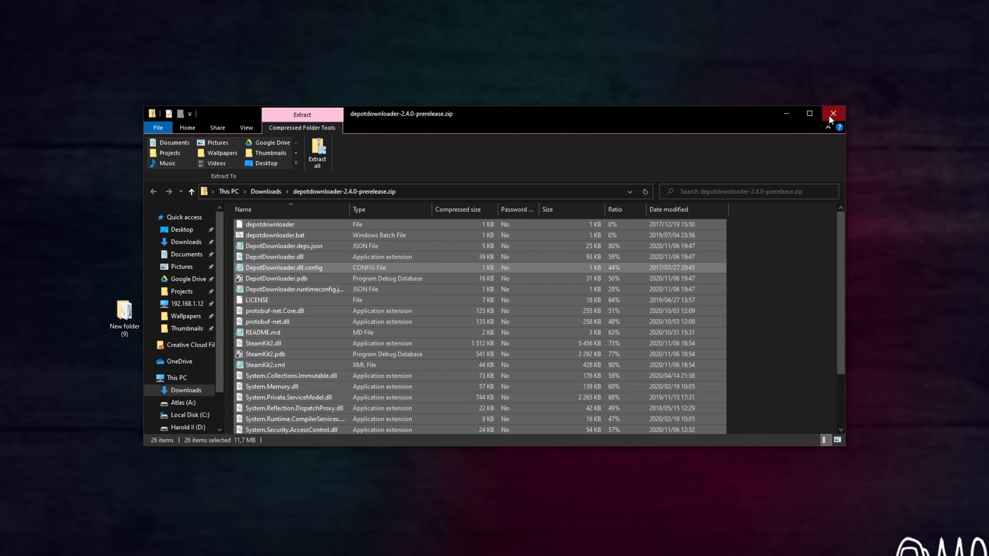
- Close the zip window and bring up depotdownloader.bat from New folder (9) for editing
left_click(833, 113)
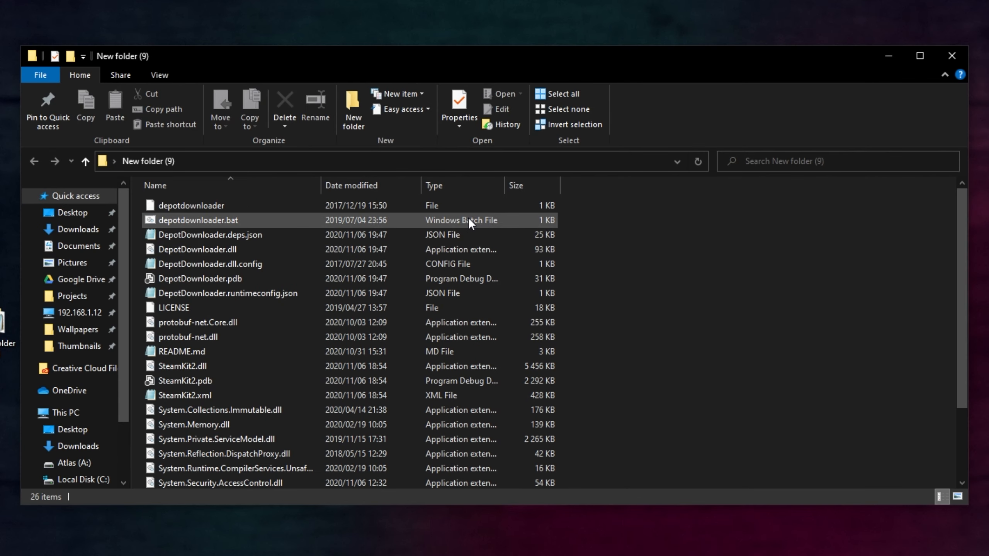
left_click(198, 220)
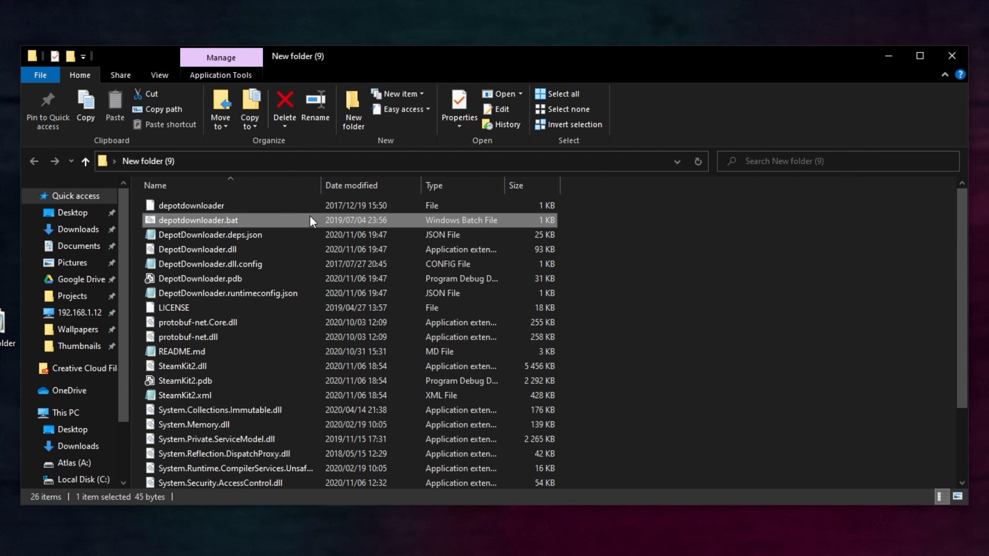
double_click(198, 220)
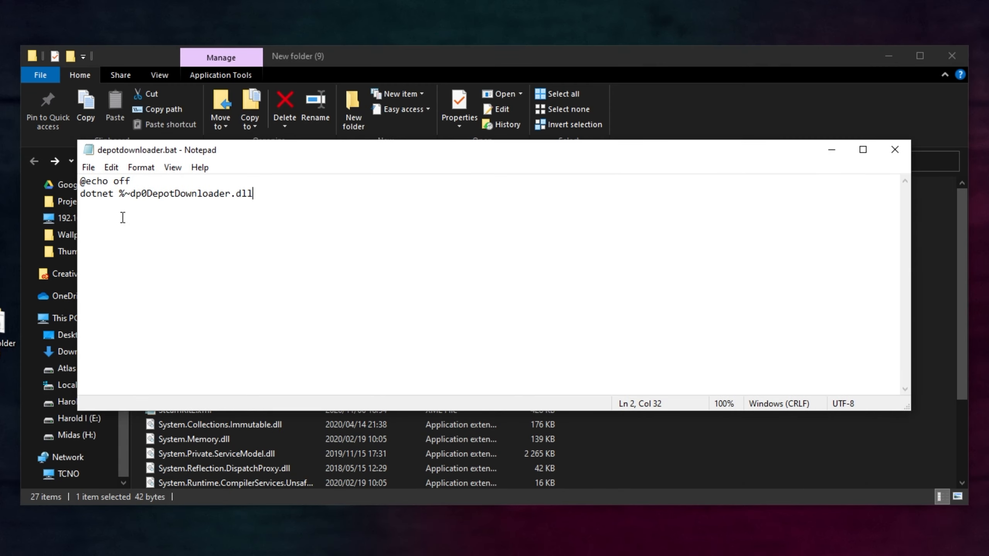
left_click(118, 194)
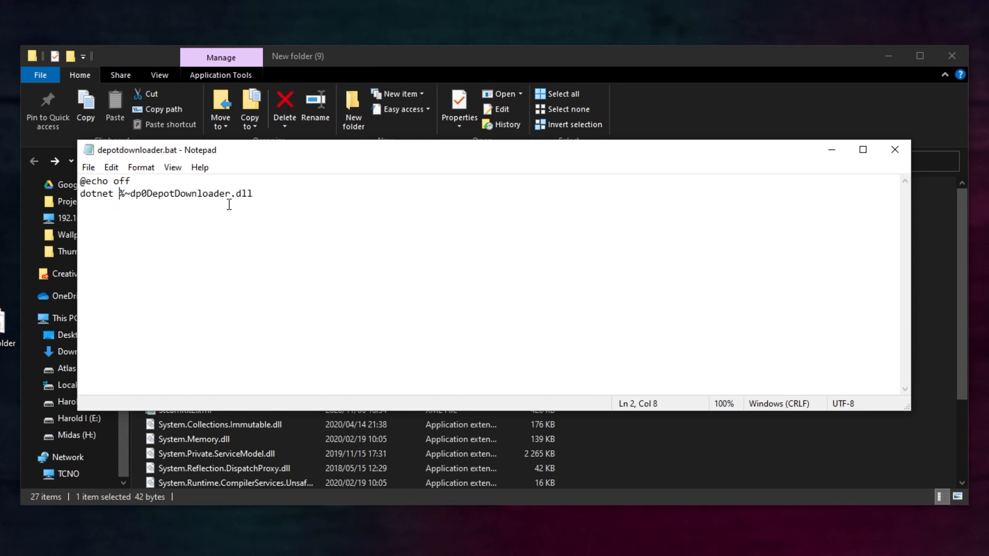
type("\"")
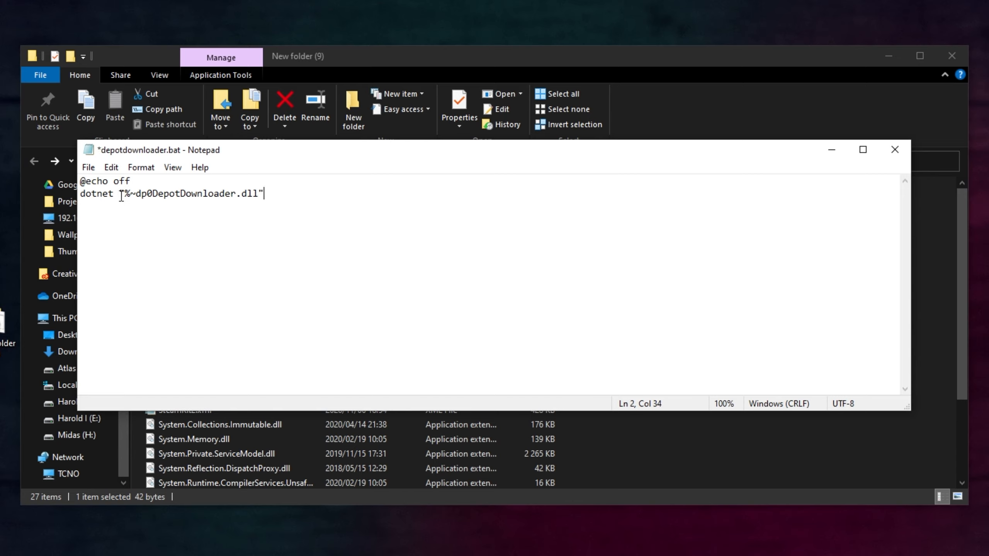
type("-app 945360 -depot 945361 -manifest 3306639722673334636 -username REDACTED -password REDACTED")
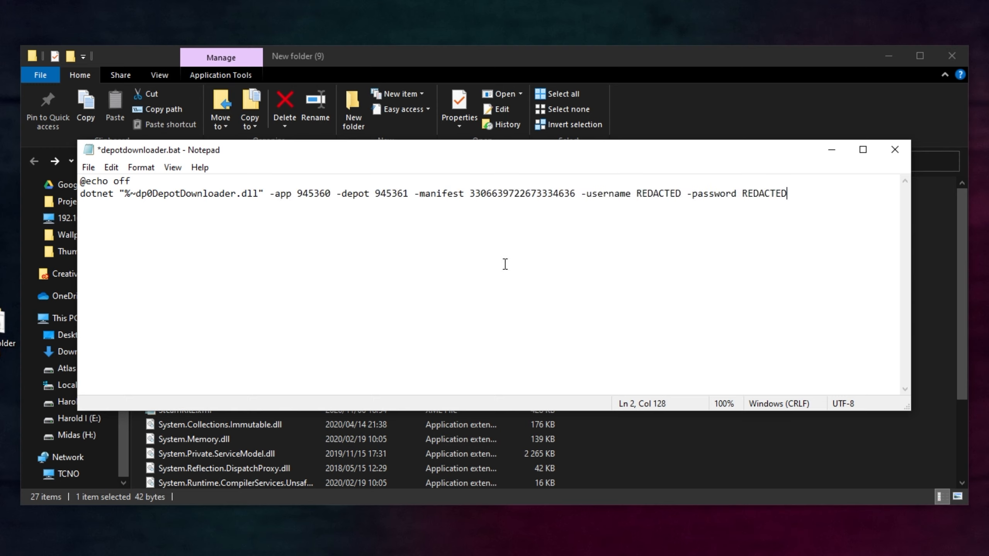
mouse_move(623, 205)
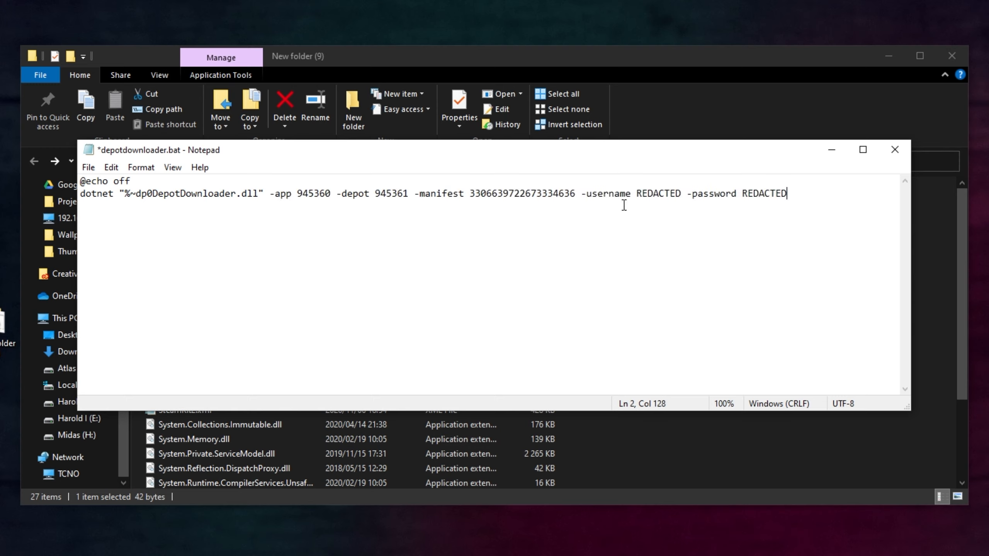
double_click(757, 194)
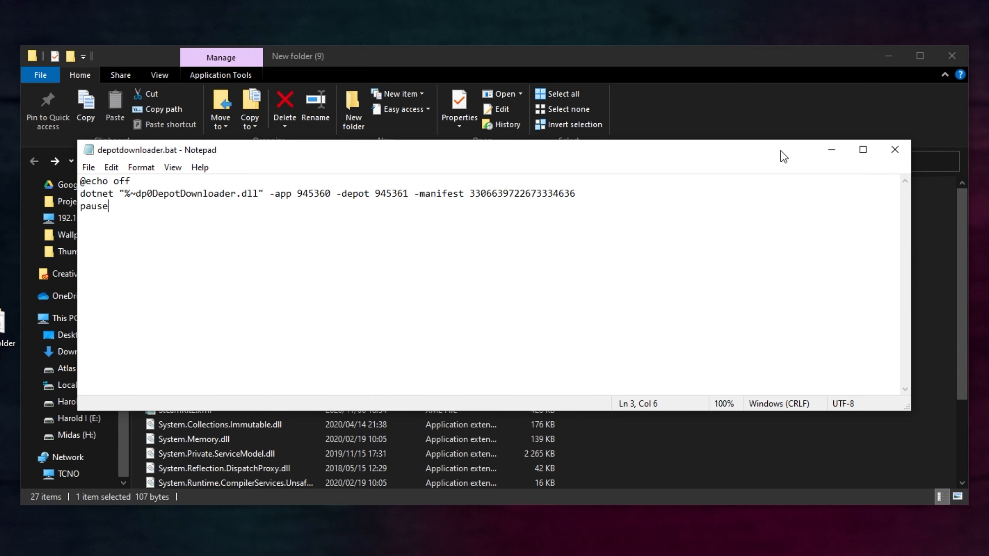
left_click(894, 150)
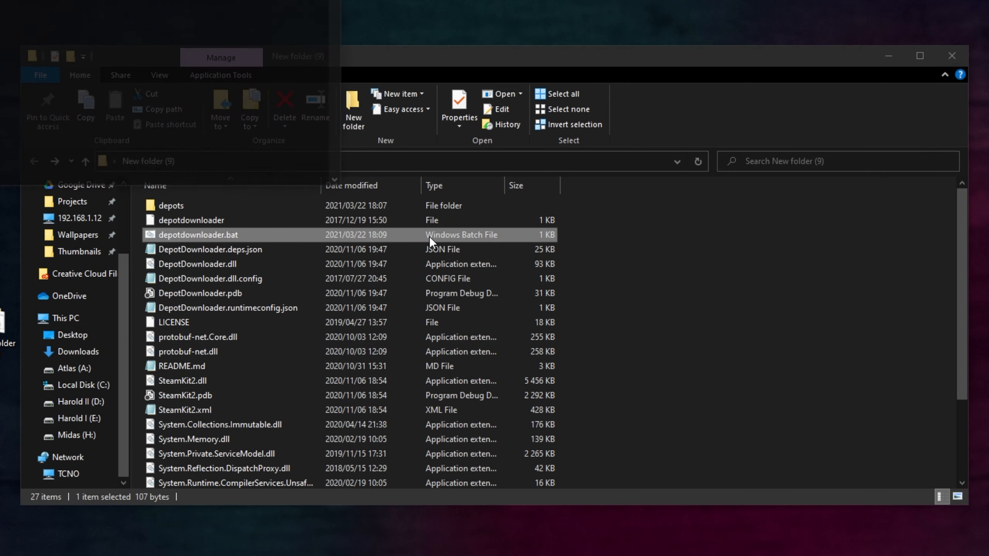
- Run depotdownloader.bat, see the anonymous login report app 945360 unavailable, and close the console
double_click(198, 235)
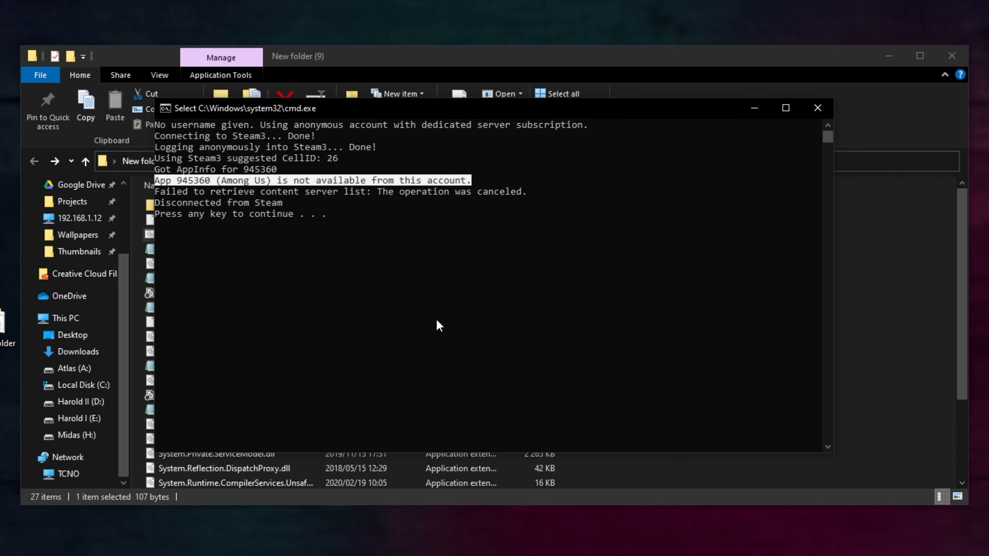
mouse_move(463, 296)
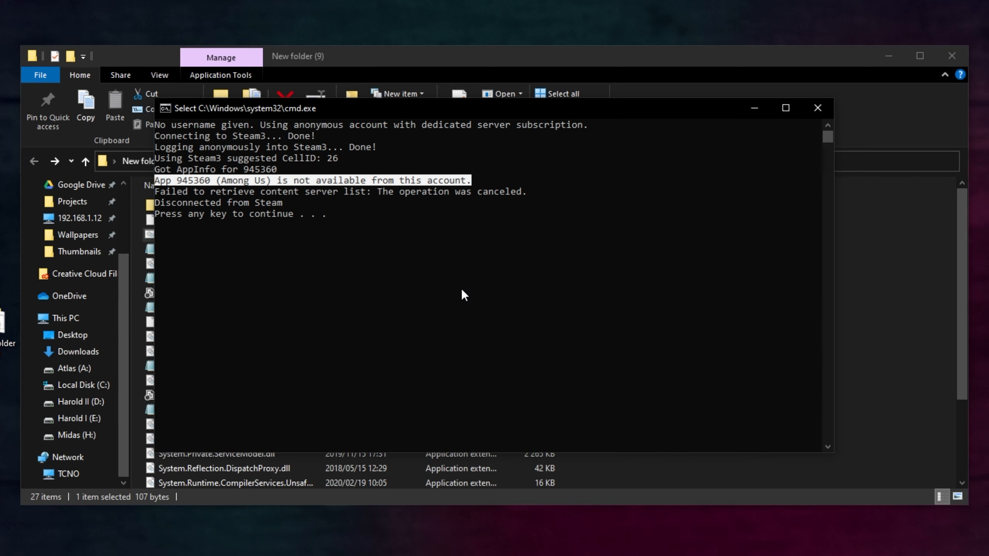
mouse_move(547, 227)
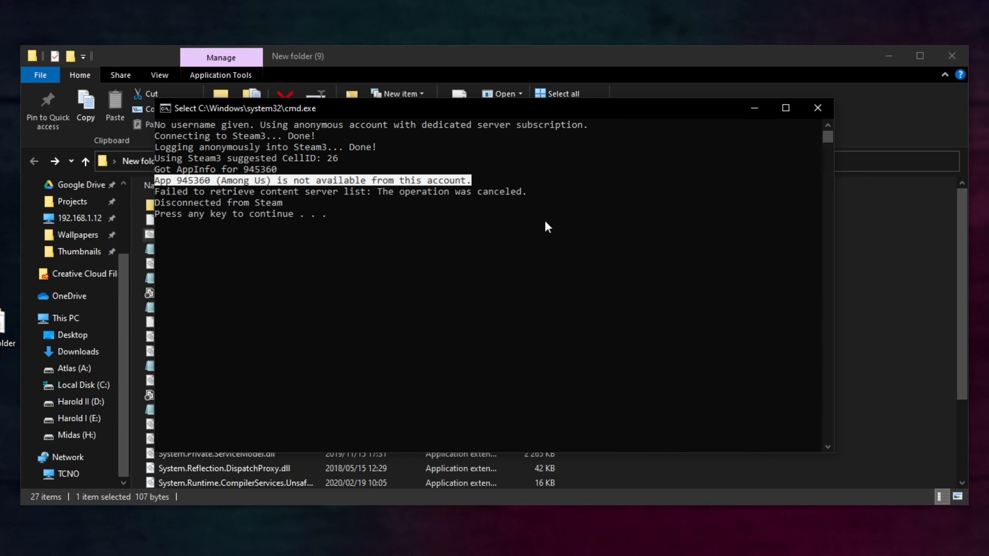
mouse_move(818, 108)
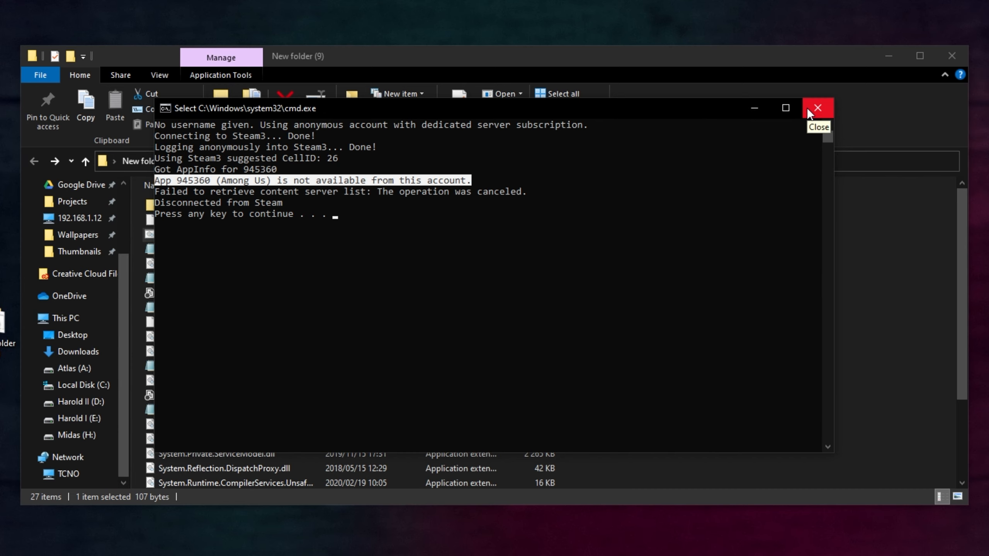
left_click(819, 109)
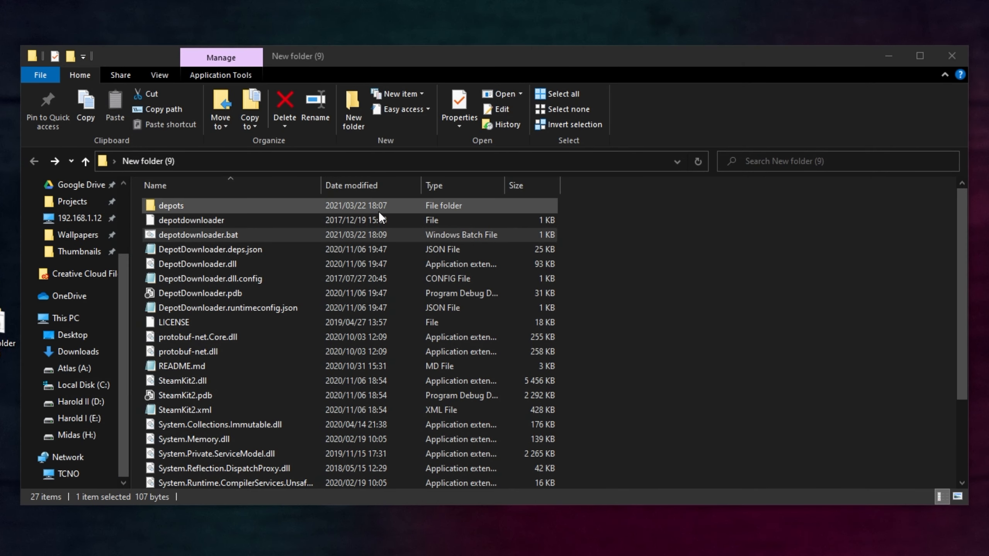
- Add -username and -password Steam credentials to the .bat, run it past Steam Guard, and close the finished download
double_click(196, 235)
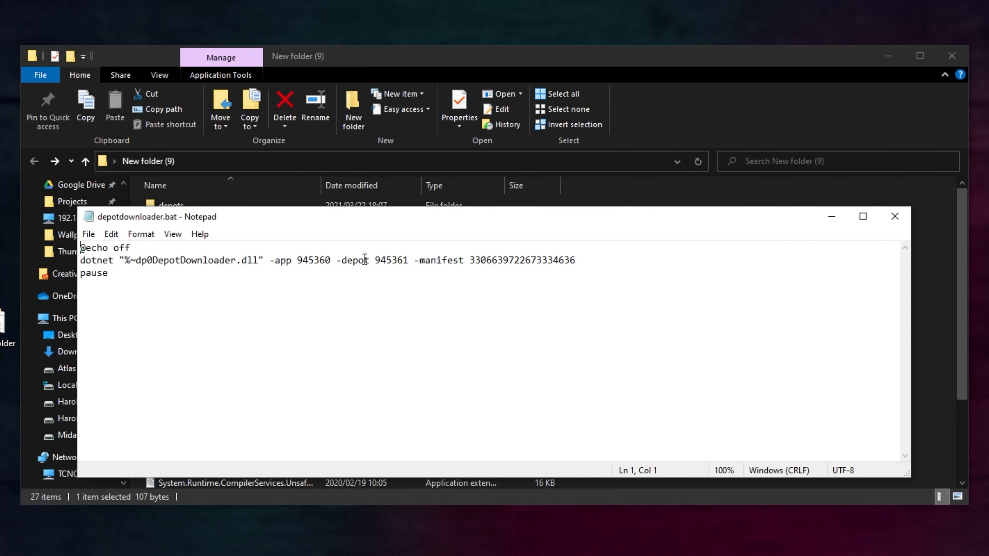
type("-username -pa")
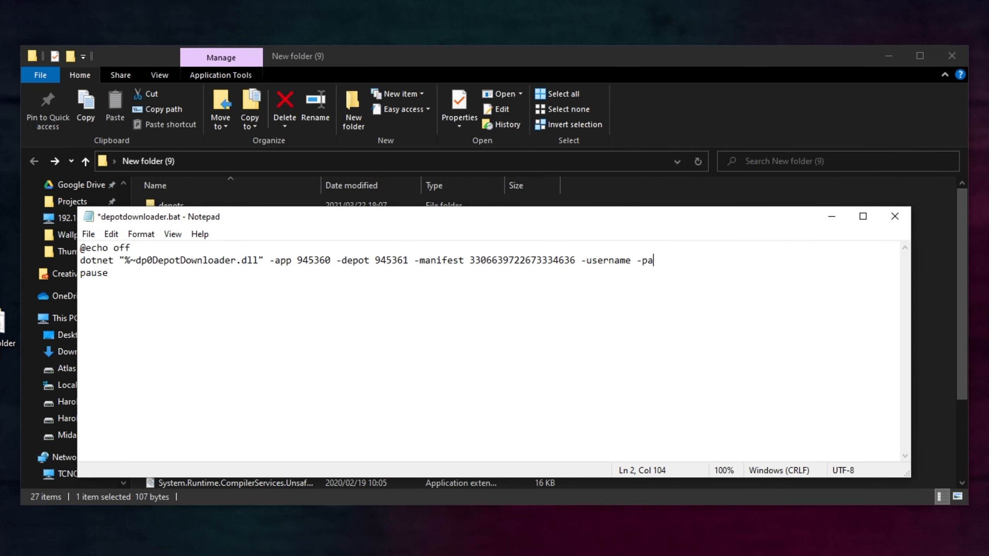
type("ssword")
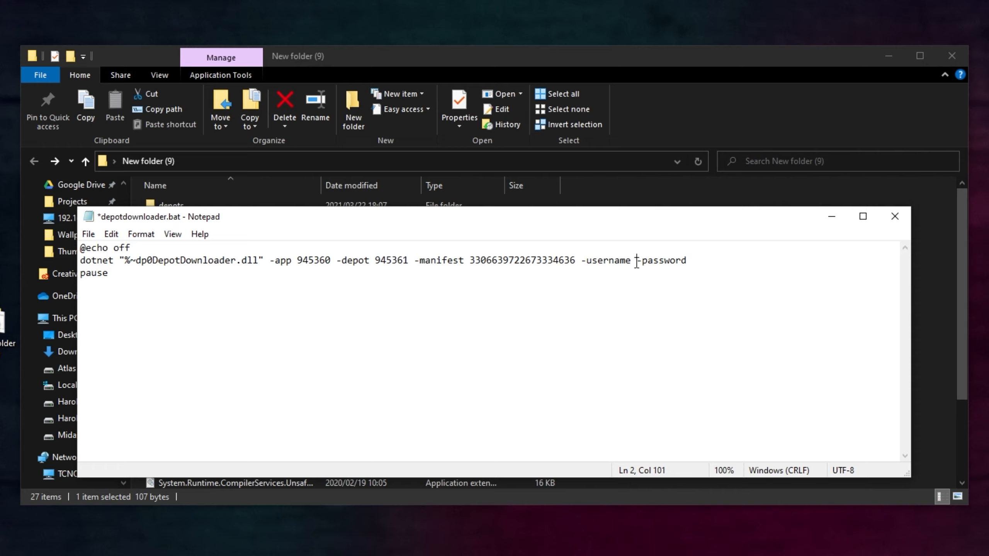
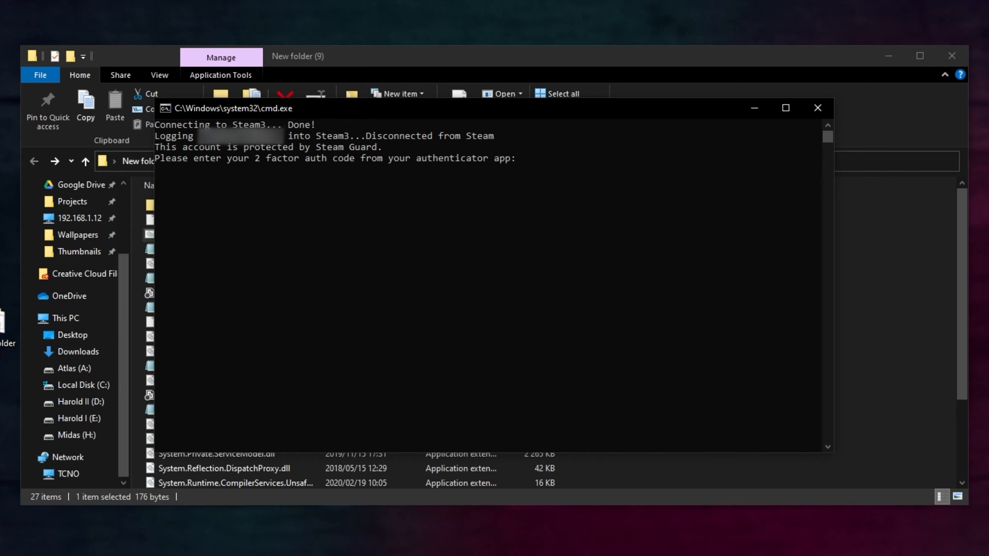
mouse_move(582, 118)
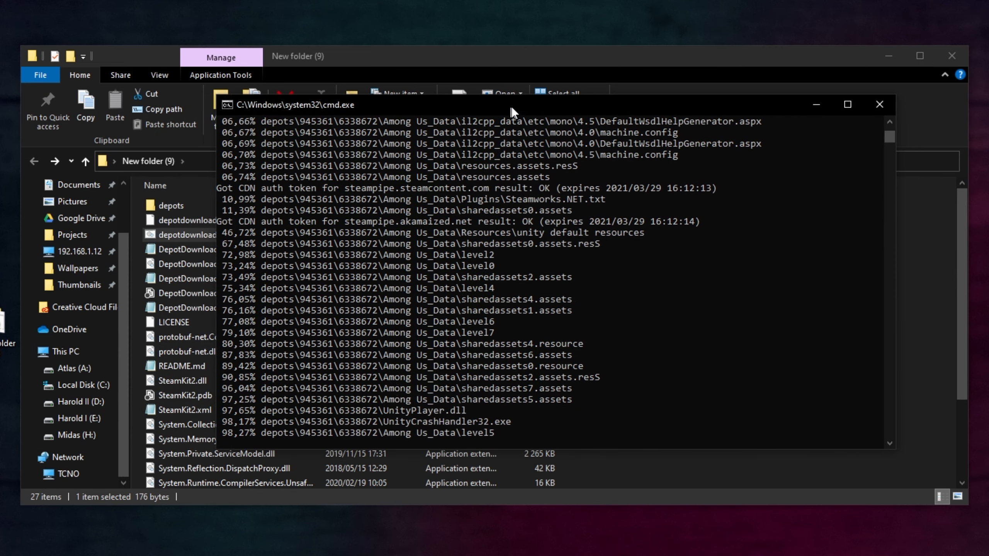
left_click(879, 104)
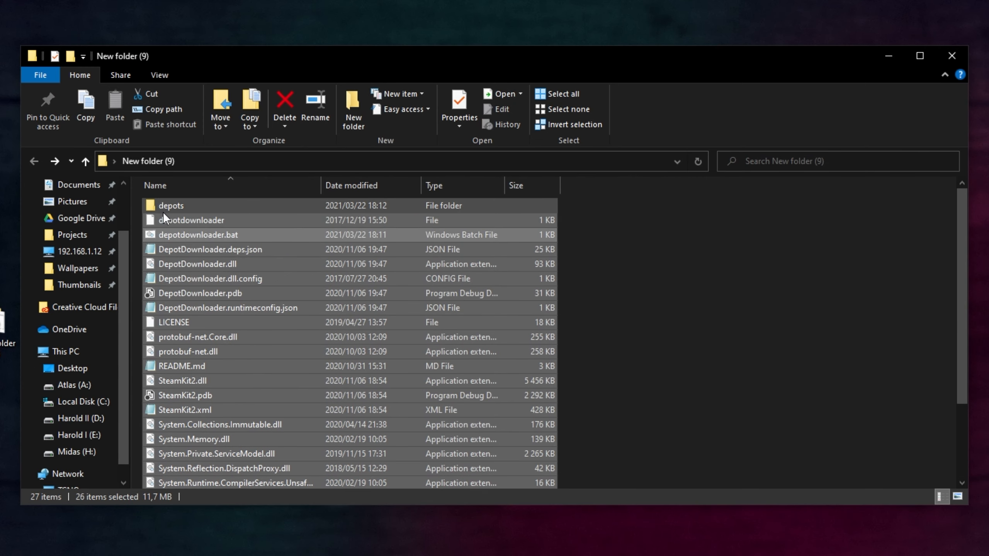
- Browse depots > 945361 > 6338672 to the game files and rename the folder 'Among Us'
double_click(170, 205)
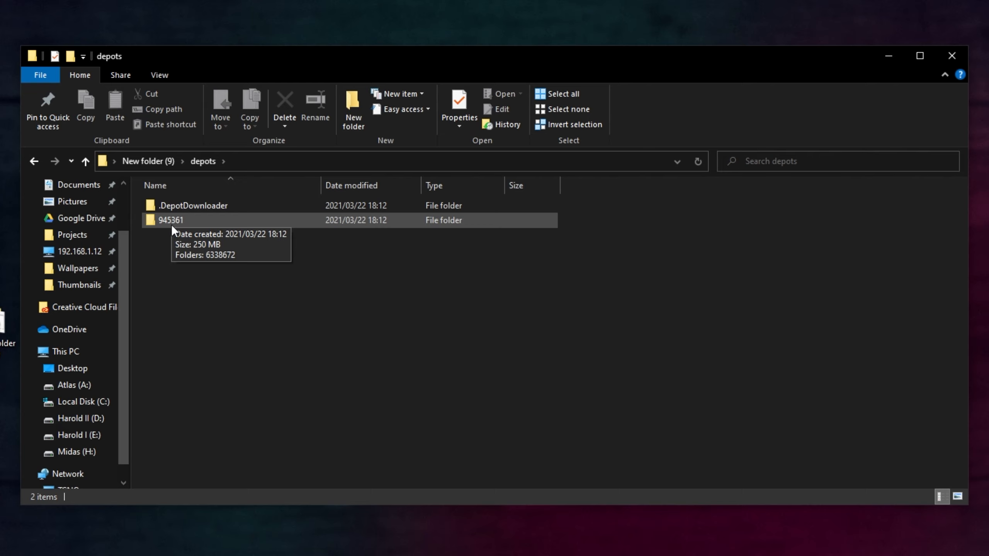
double_click(168, 219)
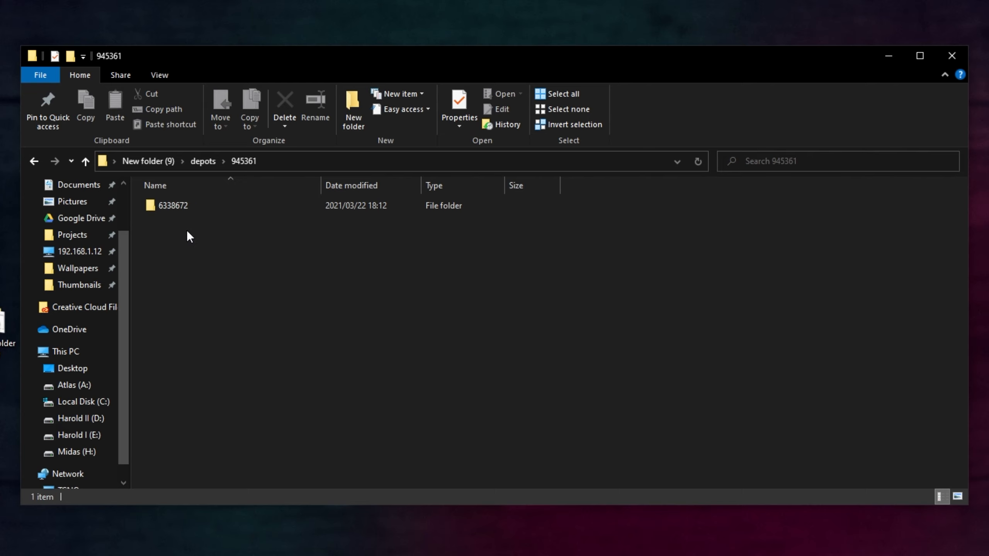
double_click(172, 205)
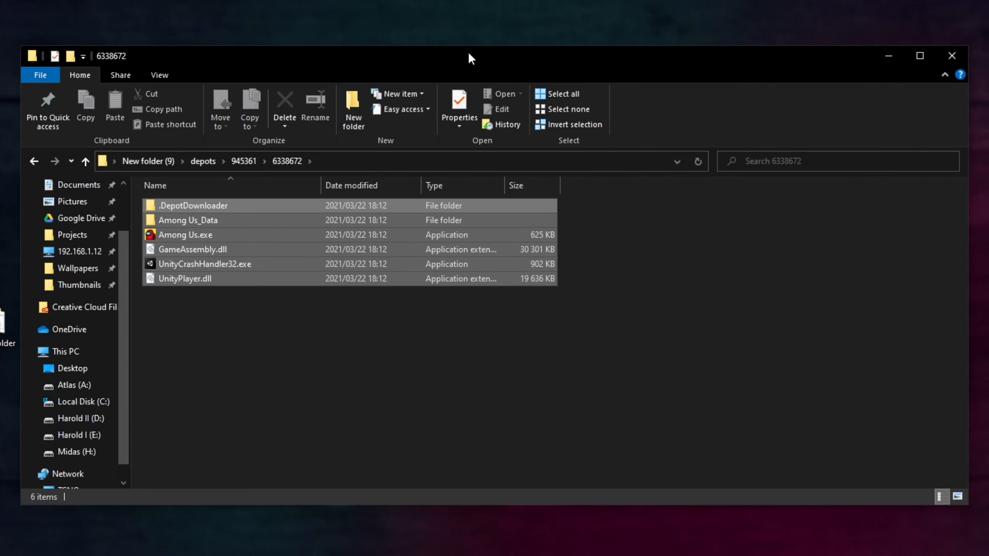
left_click(245, 161)
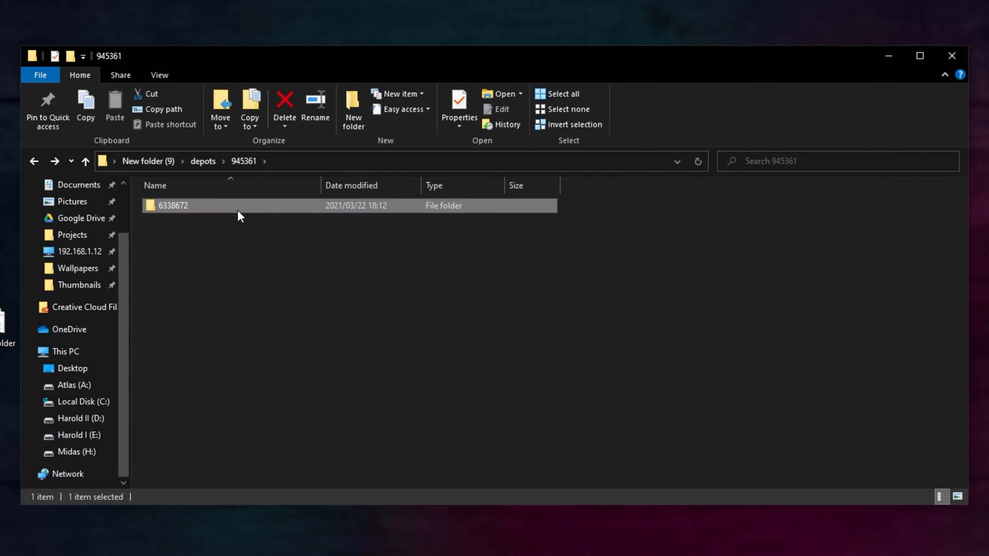
mouse_move(182, 213)
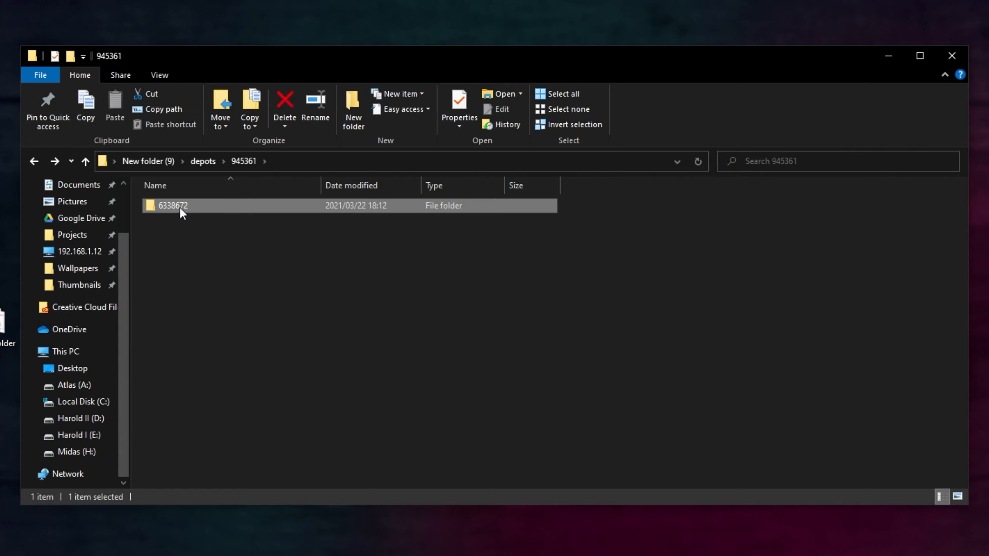
type("Among Us")
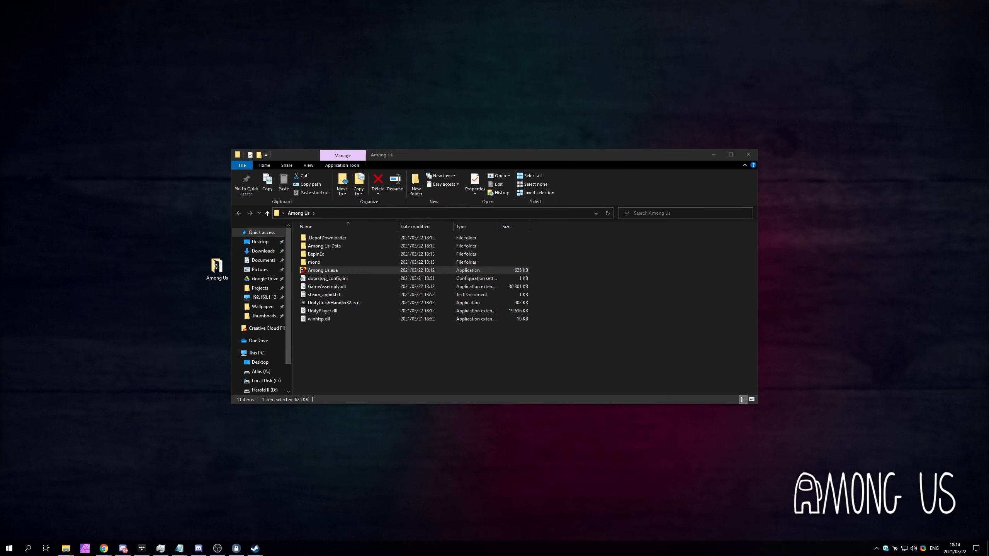
- Launch the modded Among Us.exe, dismiss Announcements and bring up the ONLINE Host/Public/Private menu
double_click(322, 270)
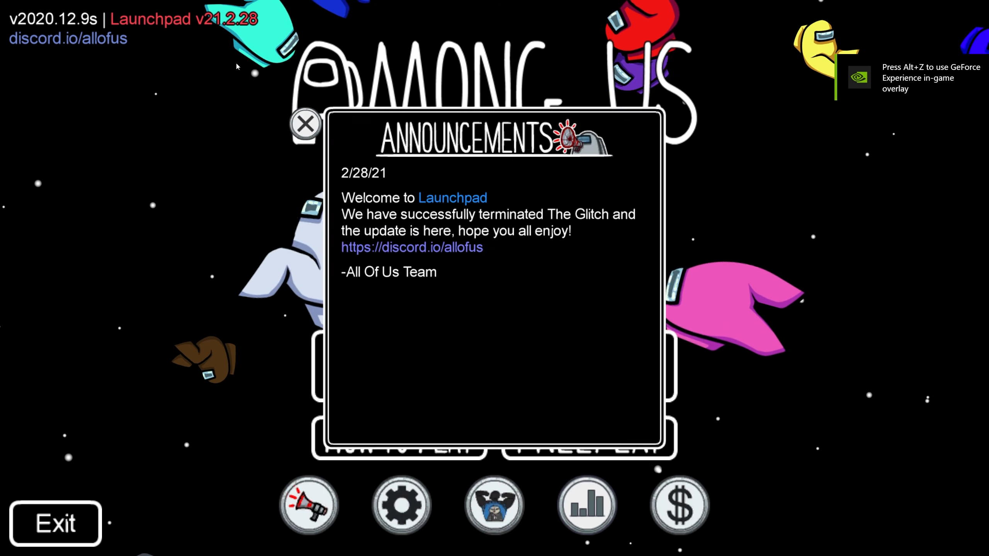
left_click(305, 122)
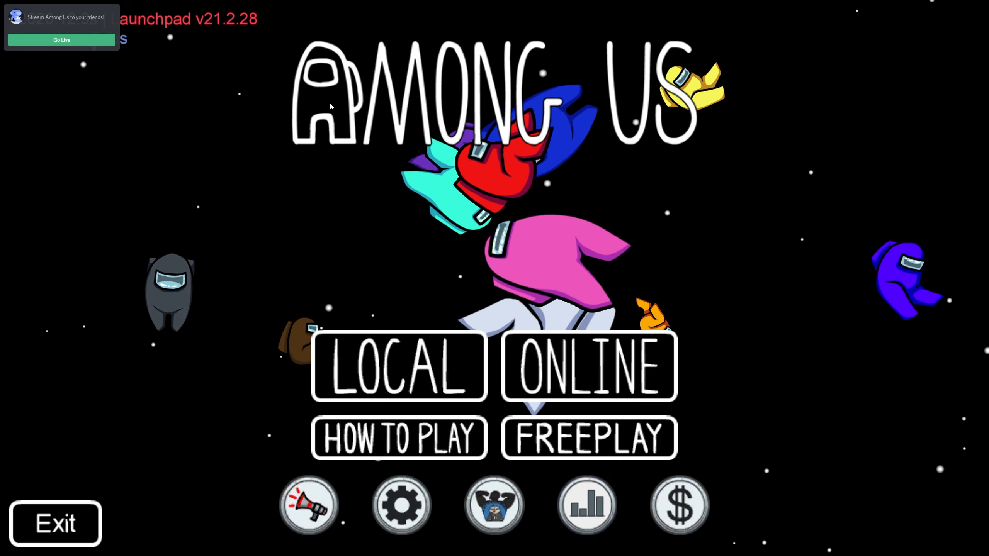
left_click(587, 367)
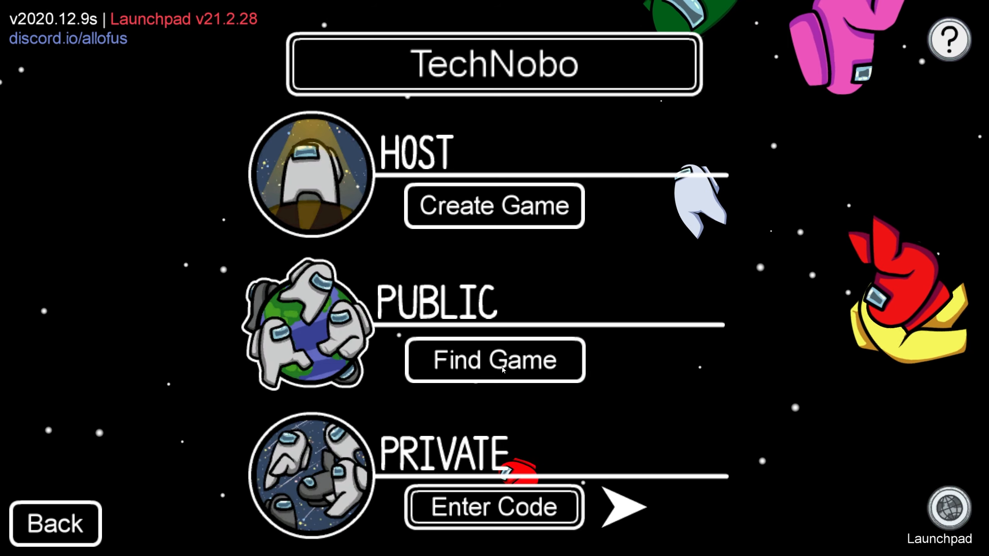
left_click(494, 360)
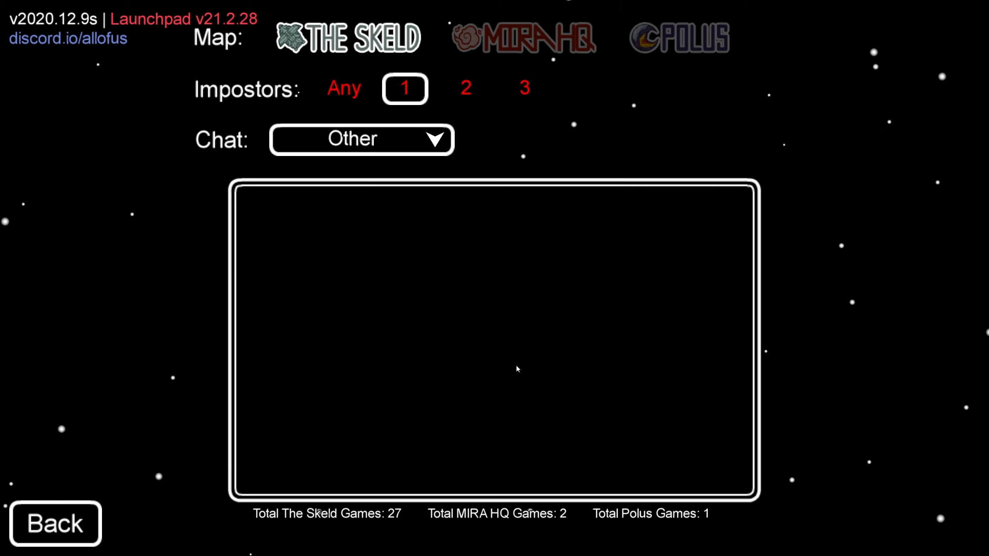
mouse_move(445, 301)
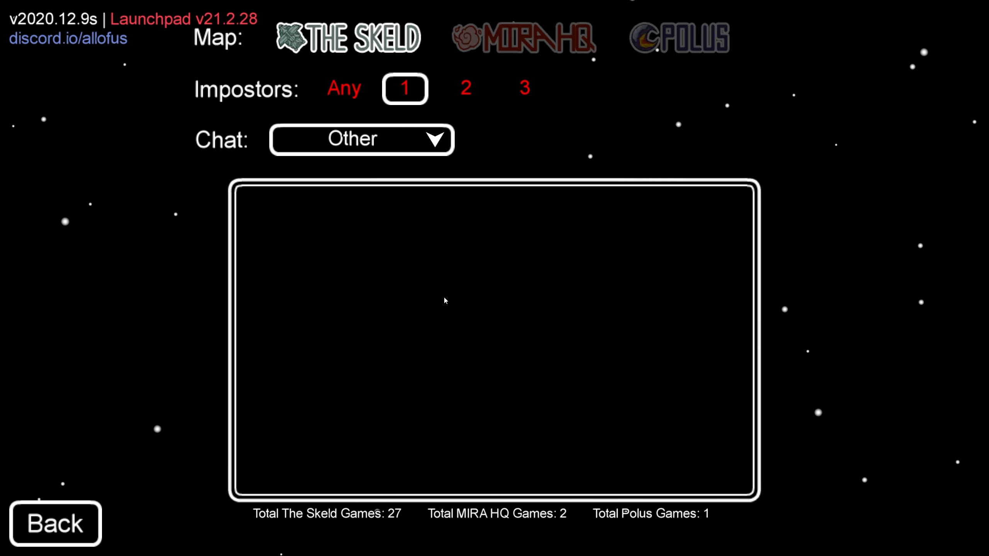
left_click(343, 88)
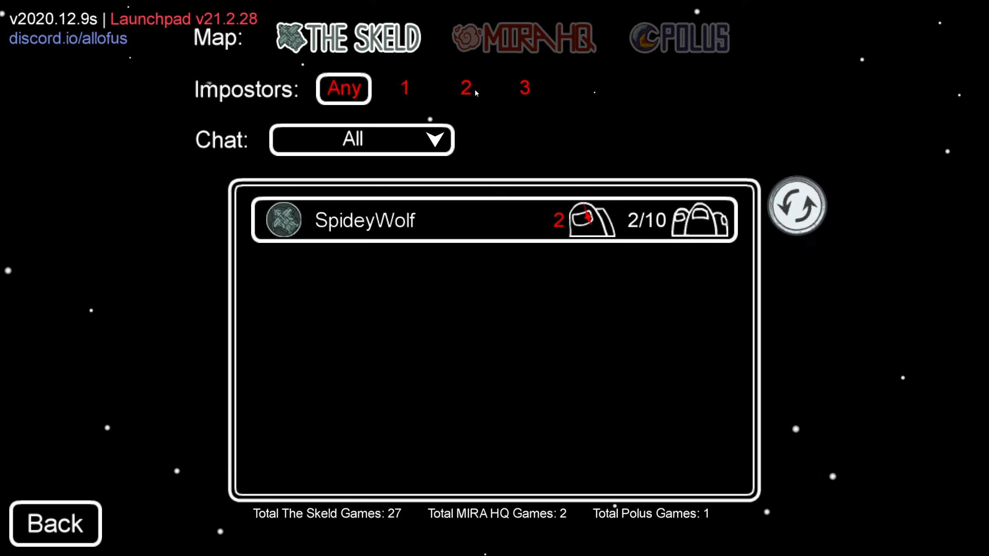
left_click(54, 524)
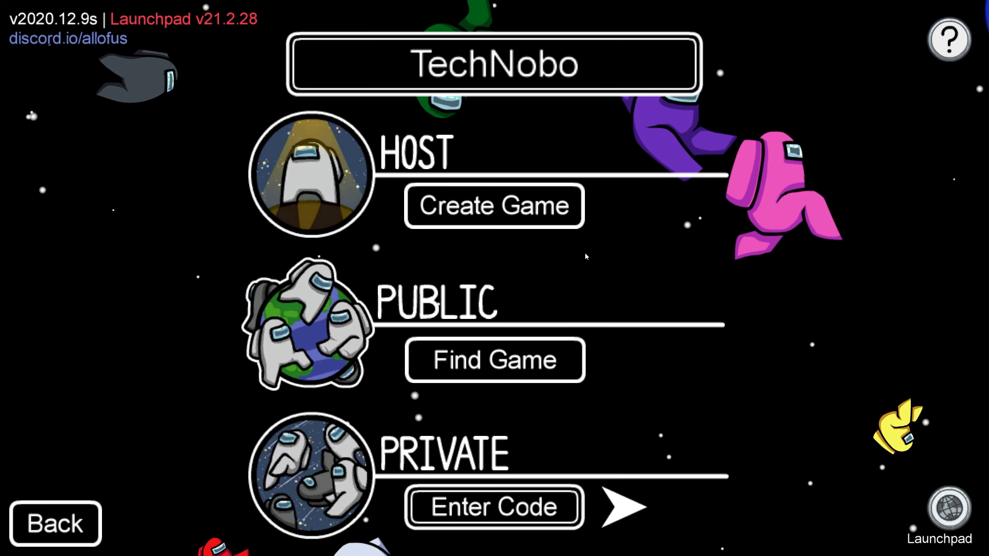
- Create a private Skeld lobby with 1 impostor and 10 max players
left_click(494, 206)
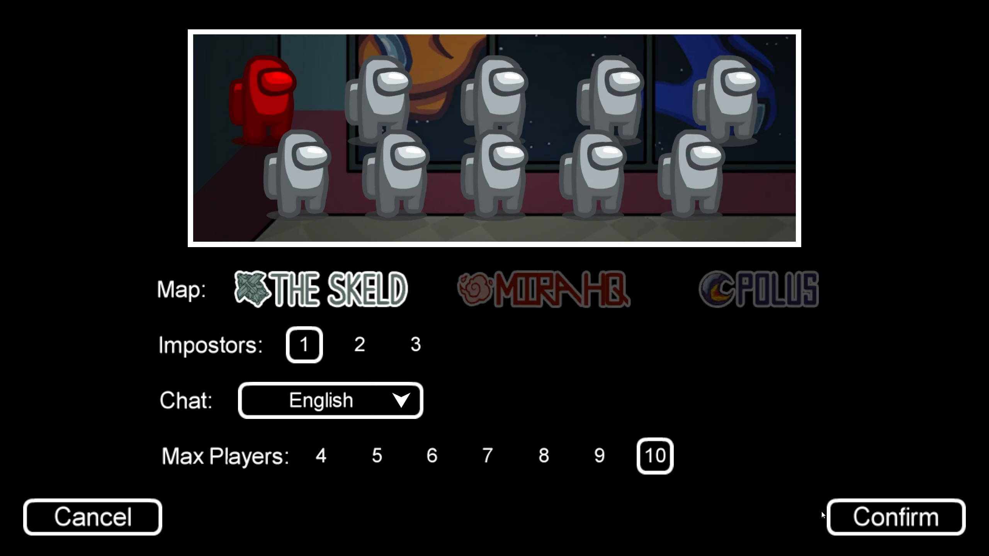
left_click(894, 517)
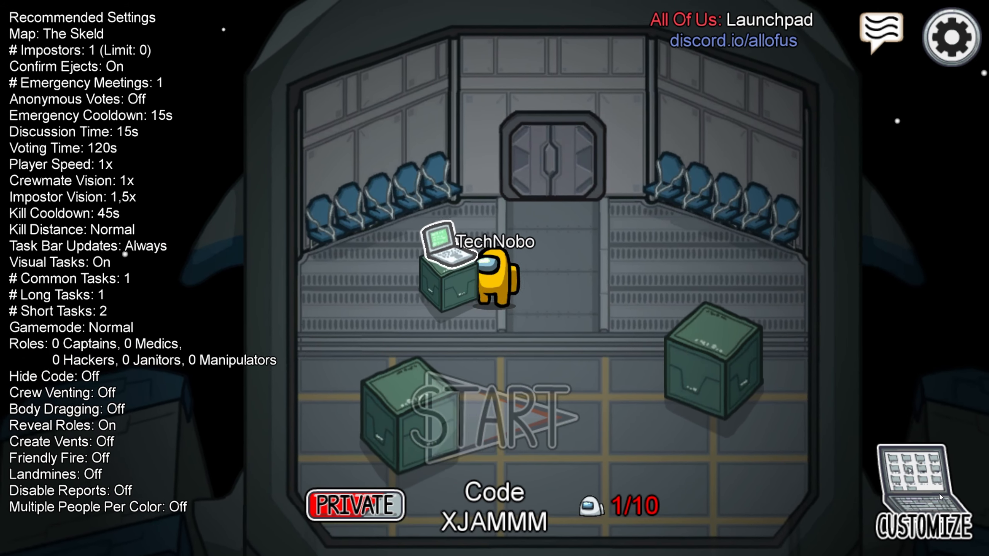
- Review the Launchpad Game and role settings in the Customize panel, then close it
left_click(911, 489)
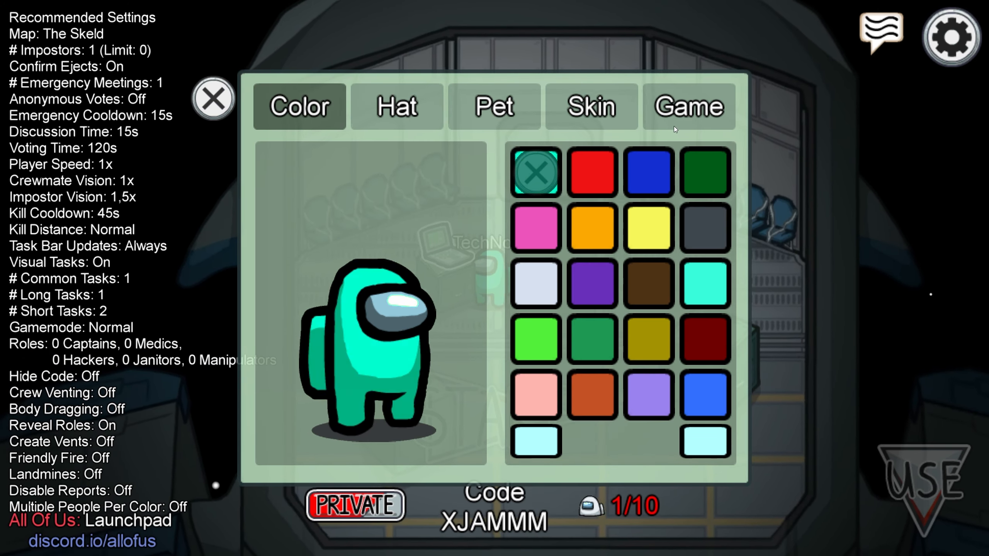
left_click(688, 105)
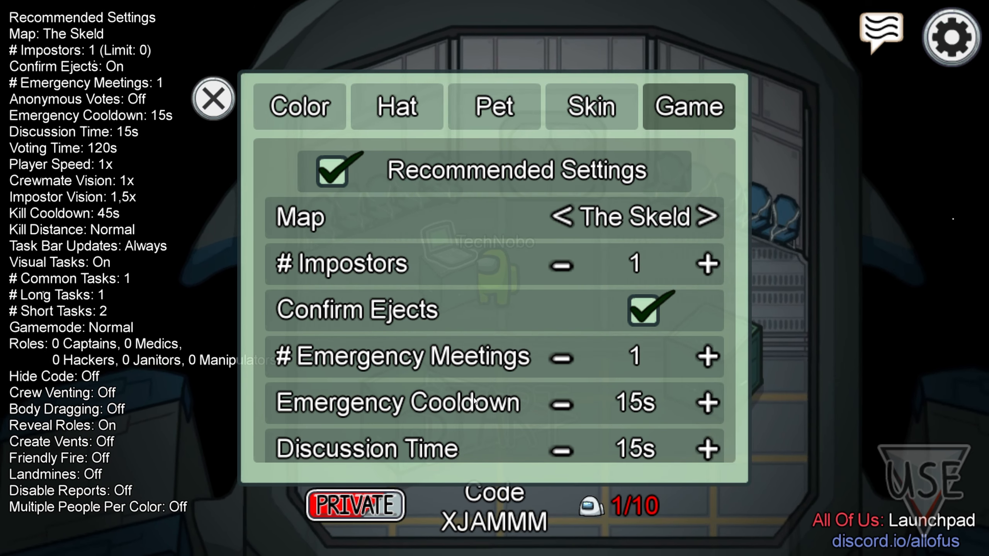
scroll("down", 3)
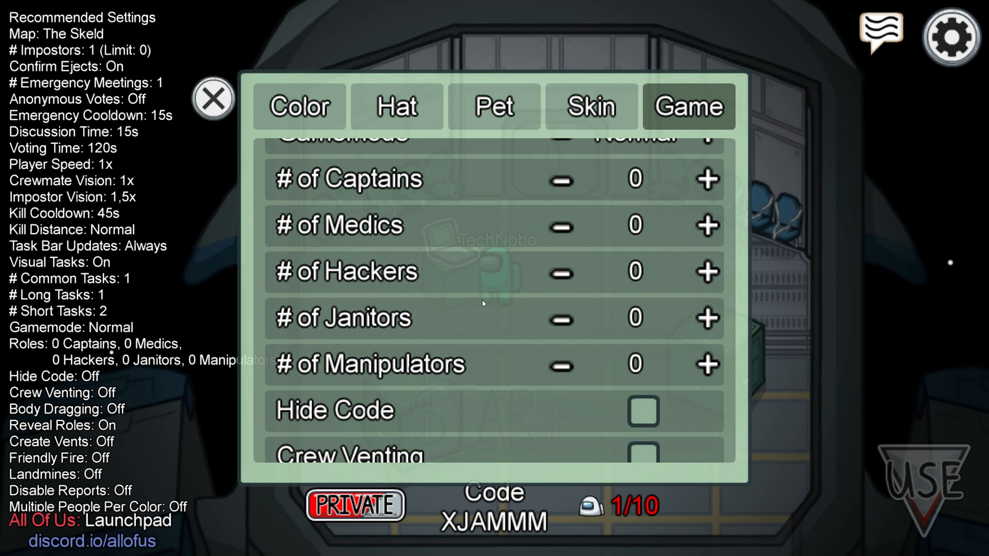
scroll("up", 3)
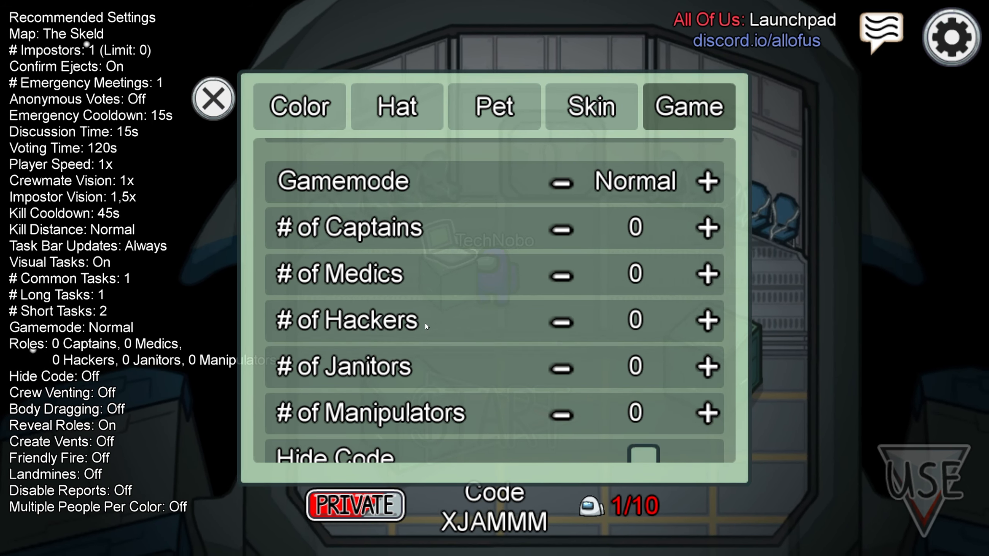
scroll("down", 3)
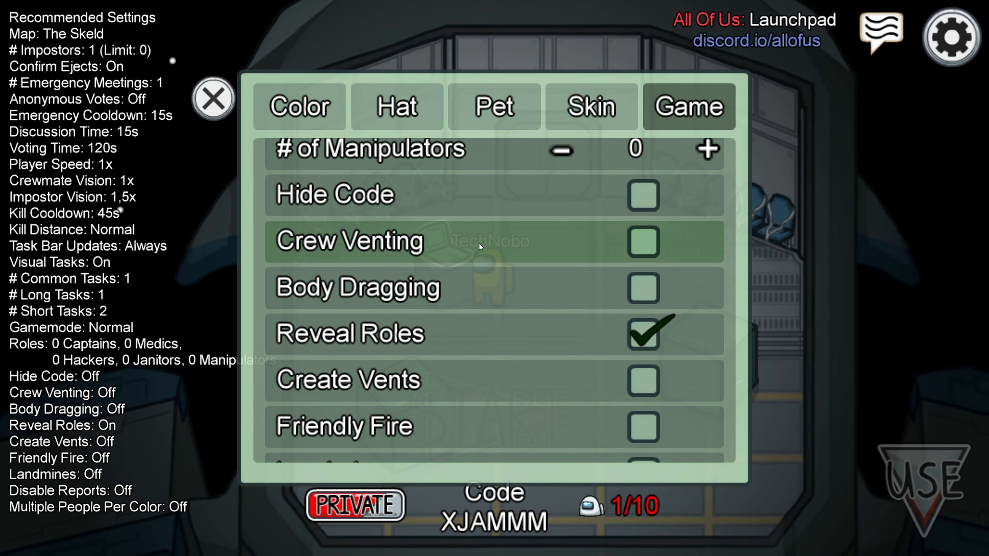
scroll("down", 3)
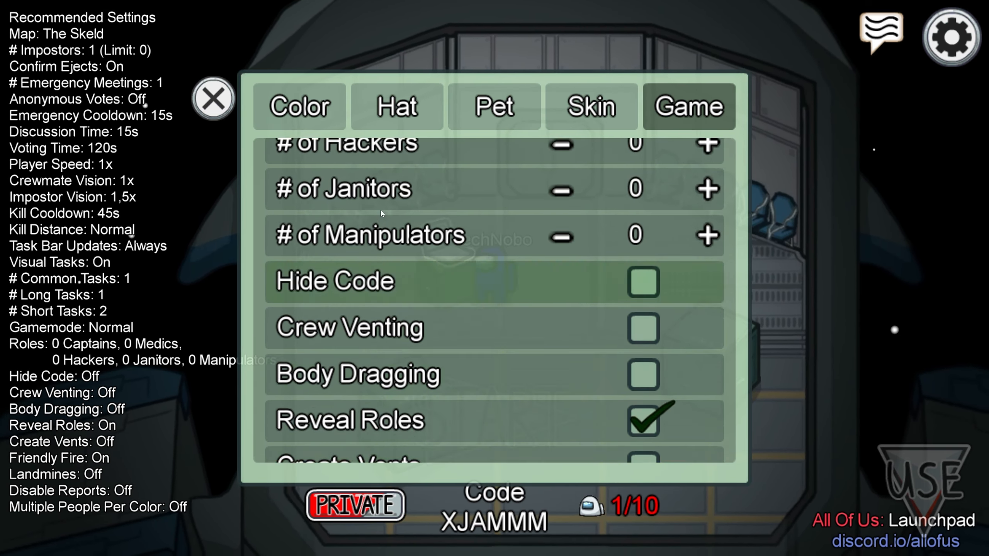
scroll("up", 3)
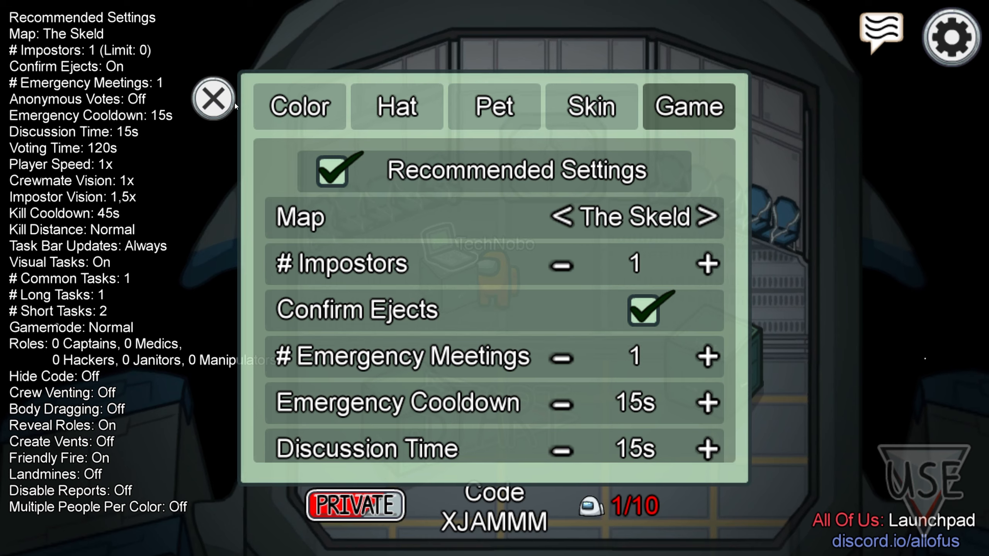
left_click(213, 99)
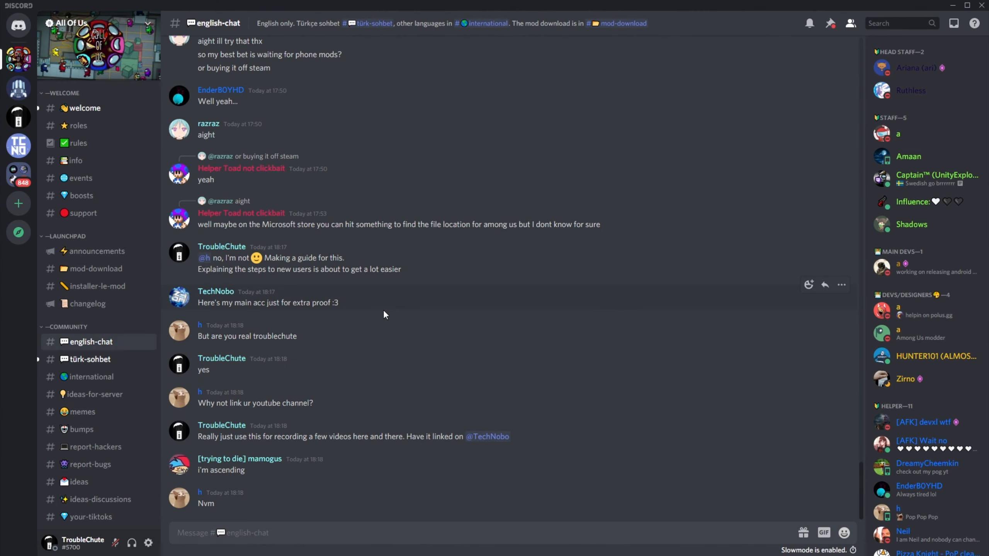
mouse_move(555, 360)
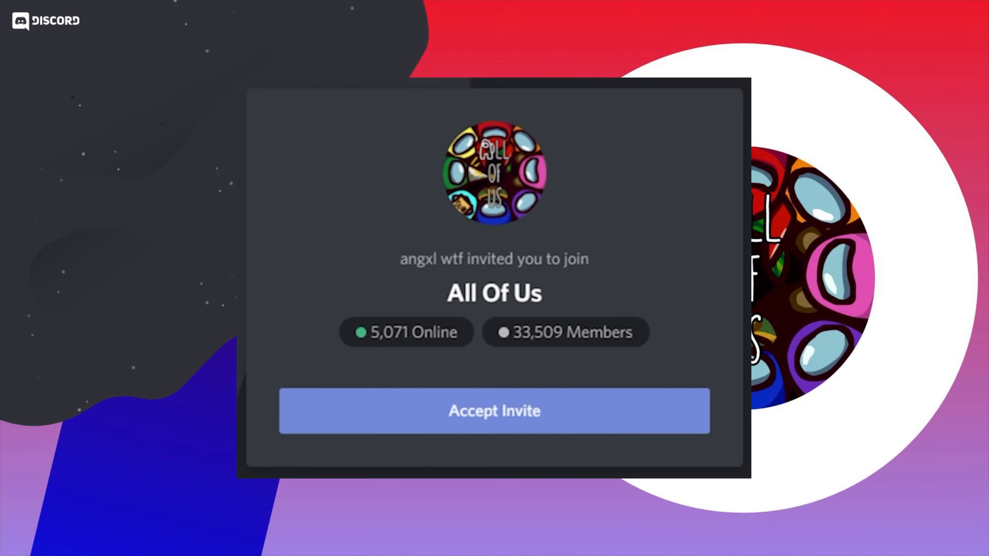
- Accept the All Of Us server invite and read the newer #english-chat messages
left_click(494, 410)
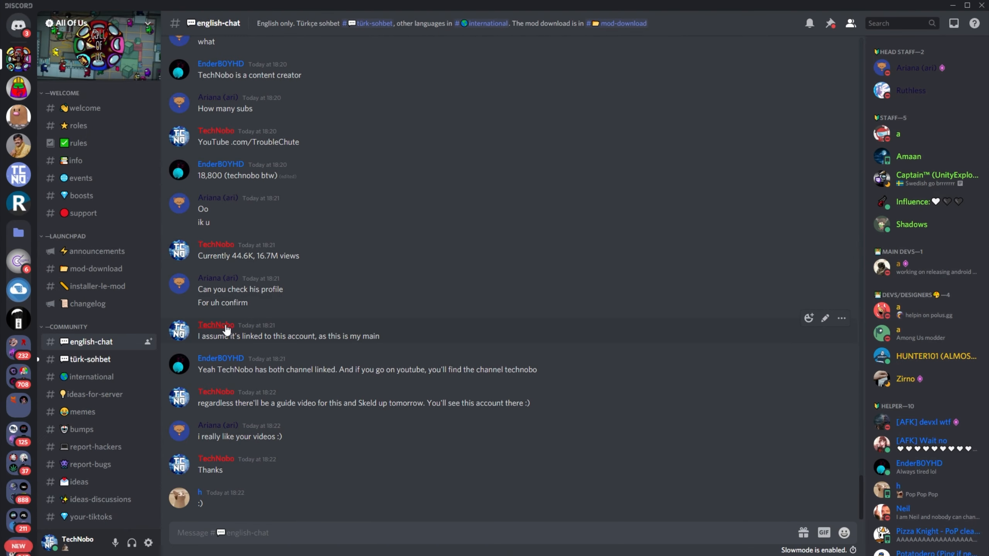
mouse_move(517, 347)
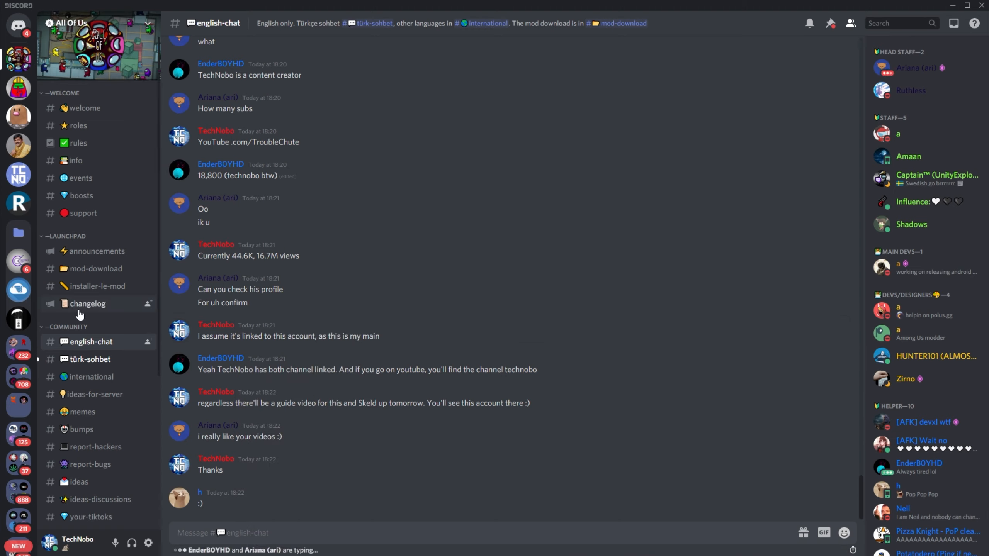
scroll("down", 3)
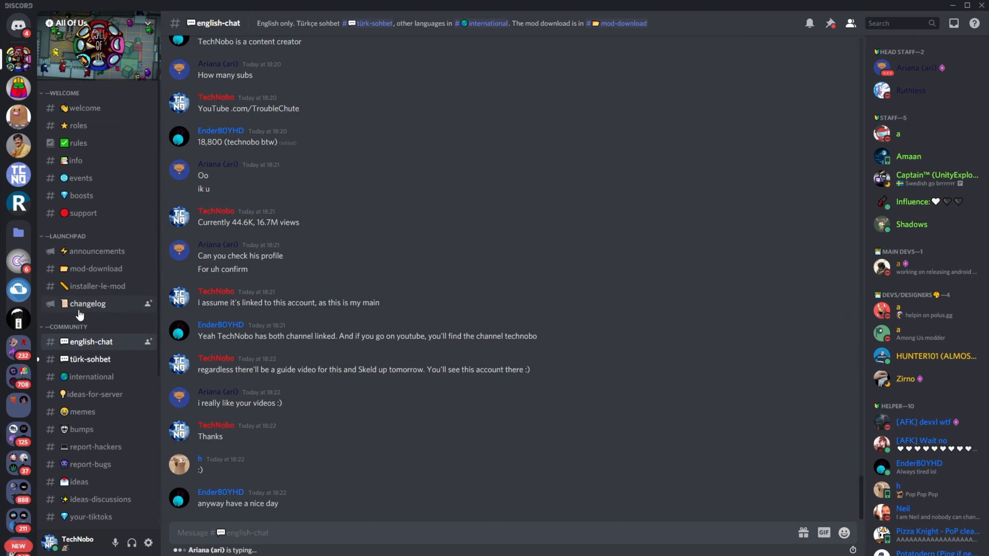